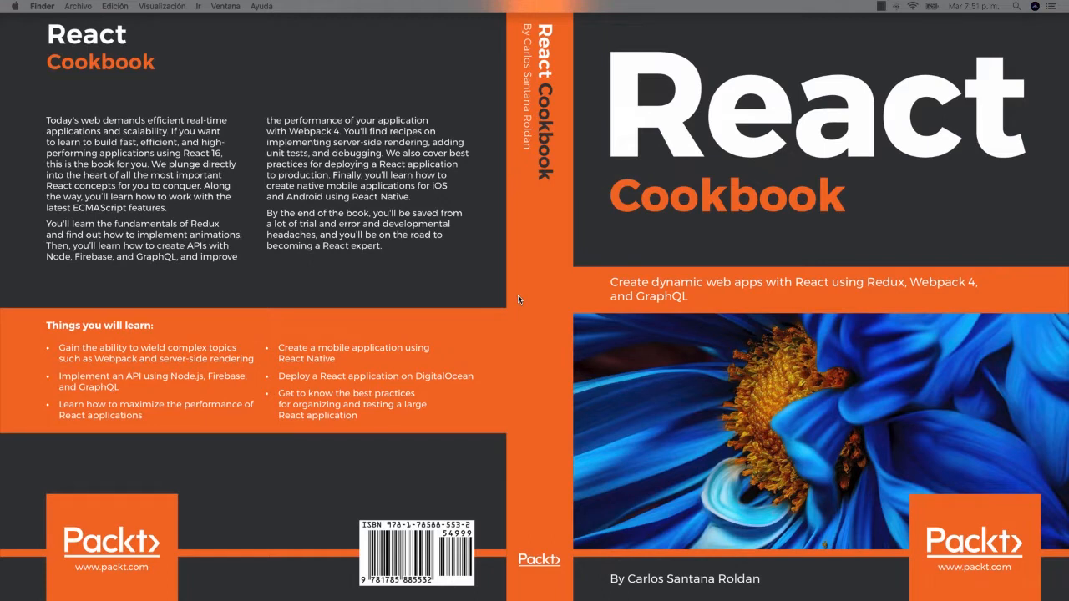
mouse_move(505, 299)
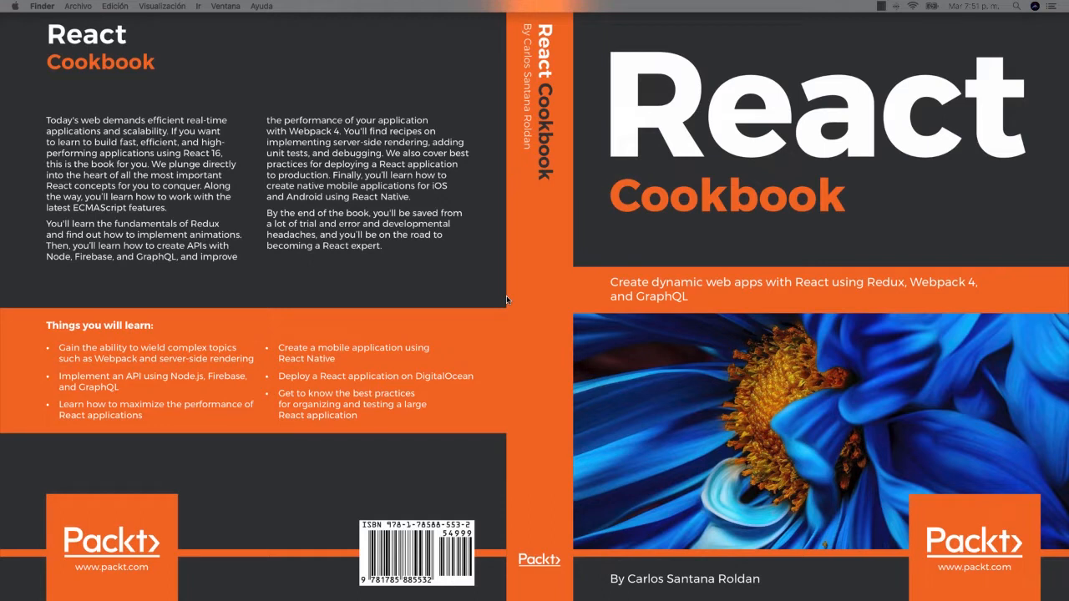
mouse_move(512, 301)
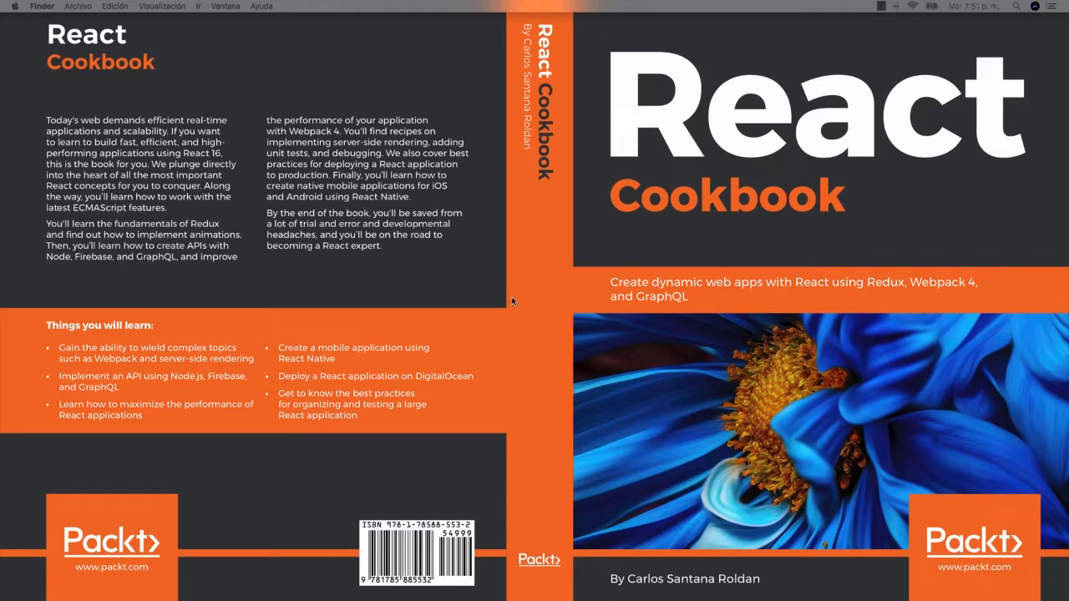
mouse_move(533, 320)
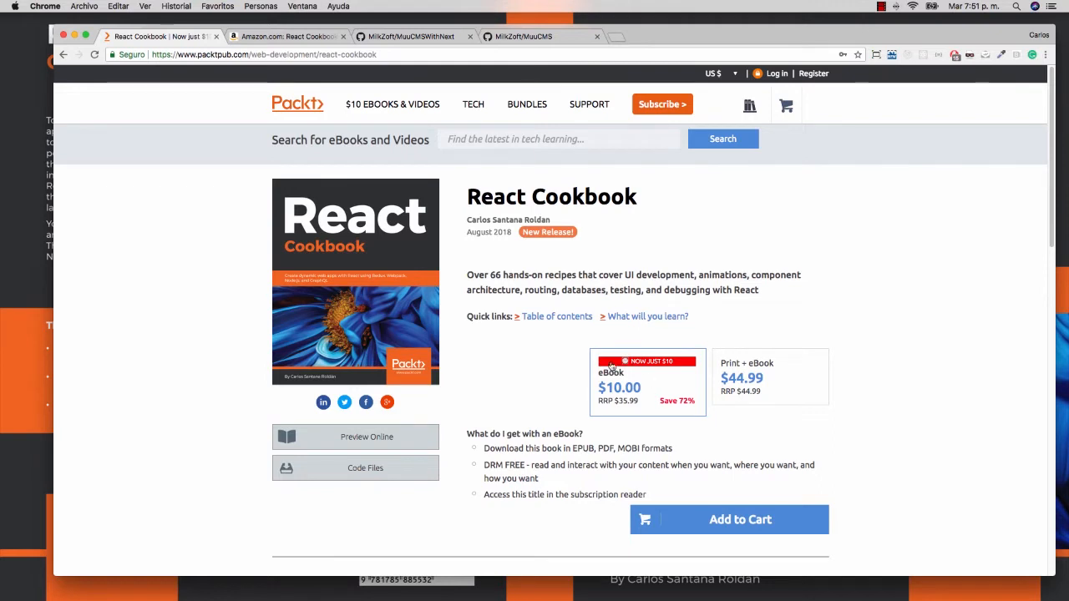
mouse_move(501, 368)
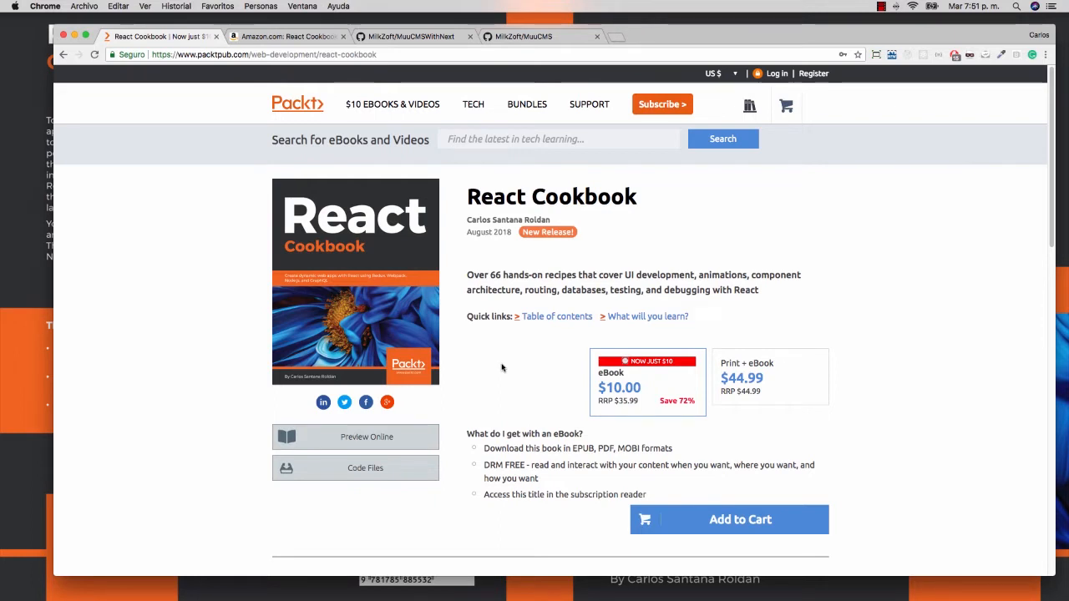
mouse_move(734, 371)
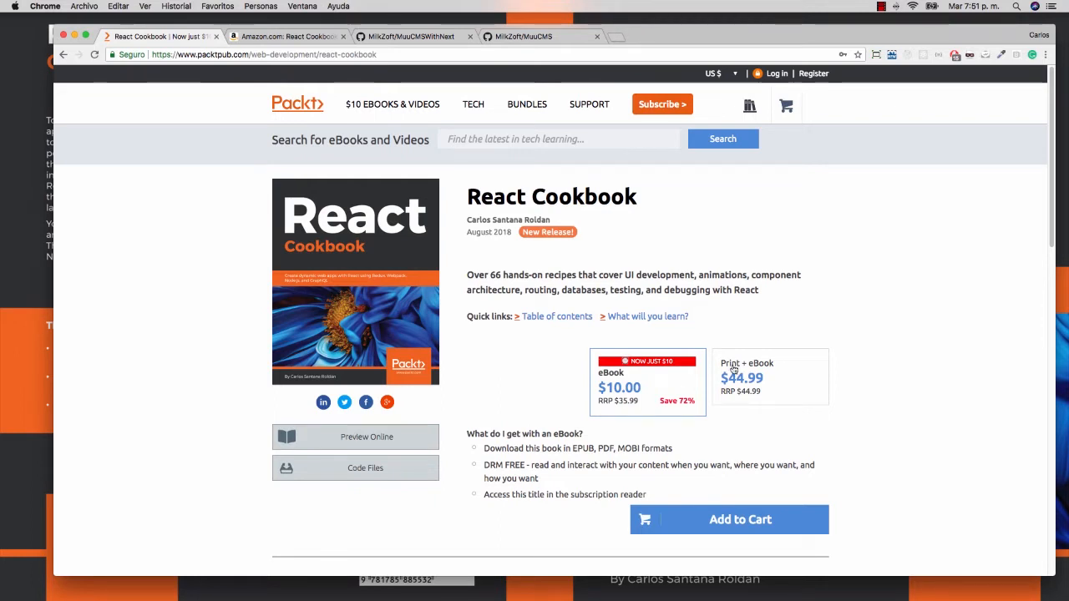
Step: Switch to the Amazon tab showing the React Cookbook Kindle listing at $32.39
left_click(288, 37)
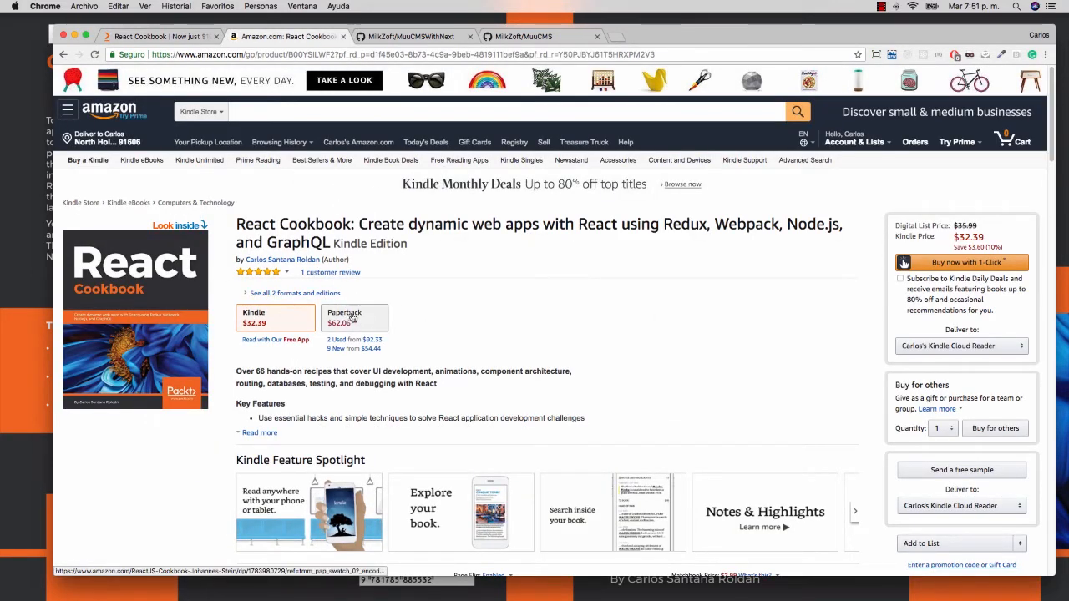
mouse_move(437, 281)
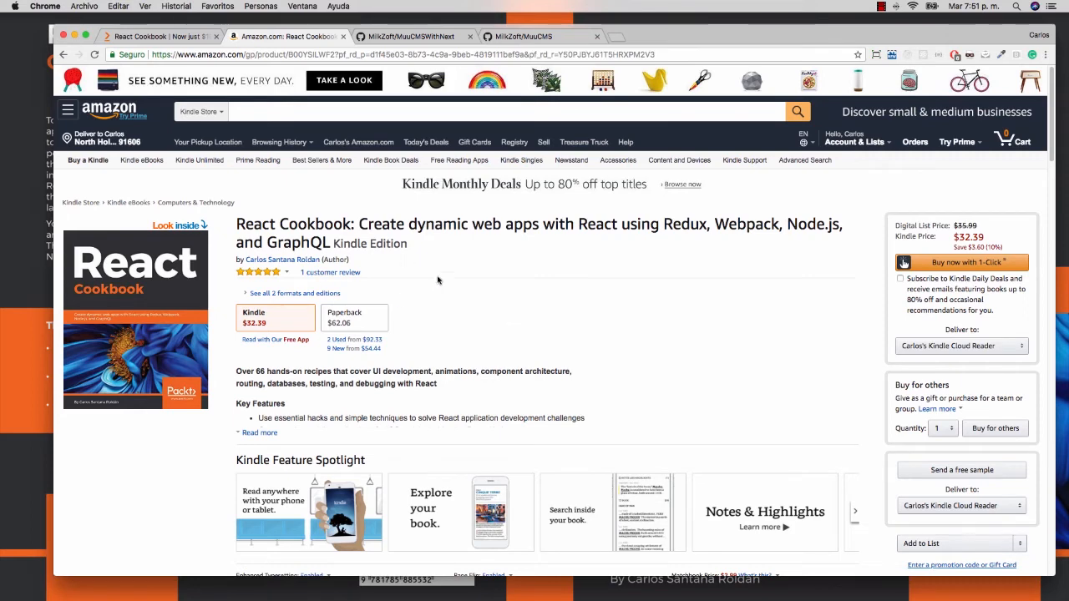
mouse_move(326, 281)
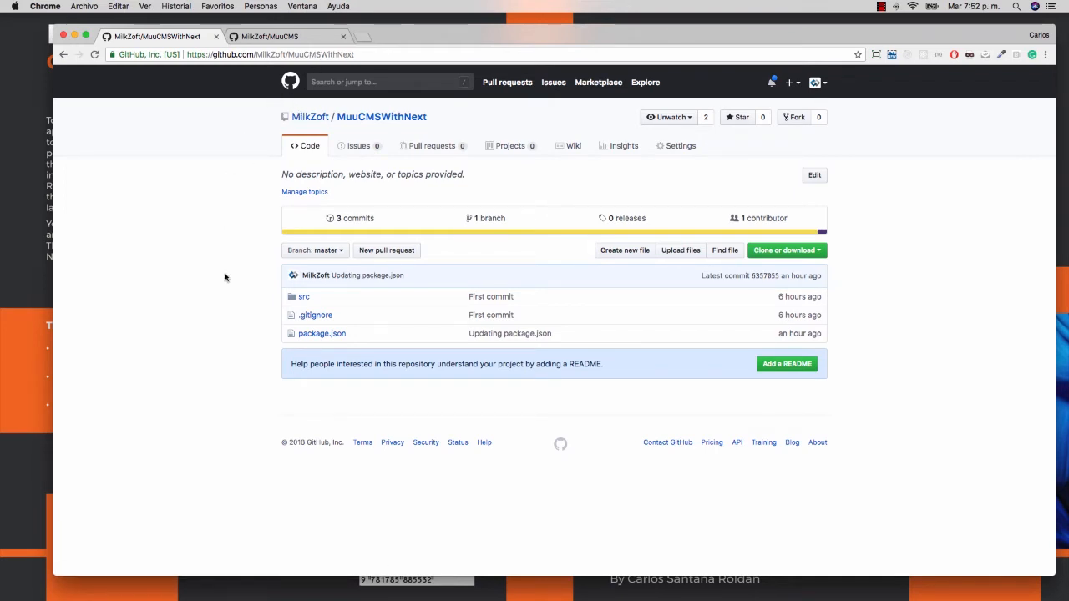
mouse_move(210, 271)
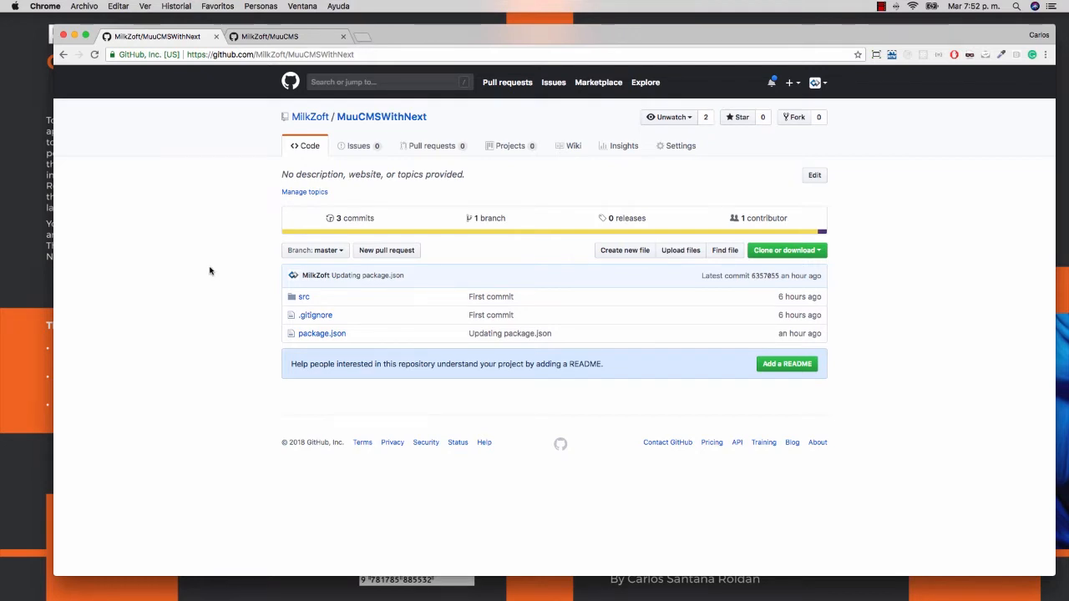
mouse_move(203, 271)
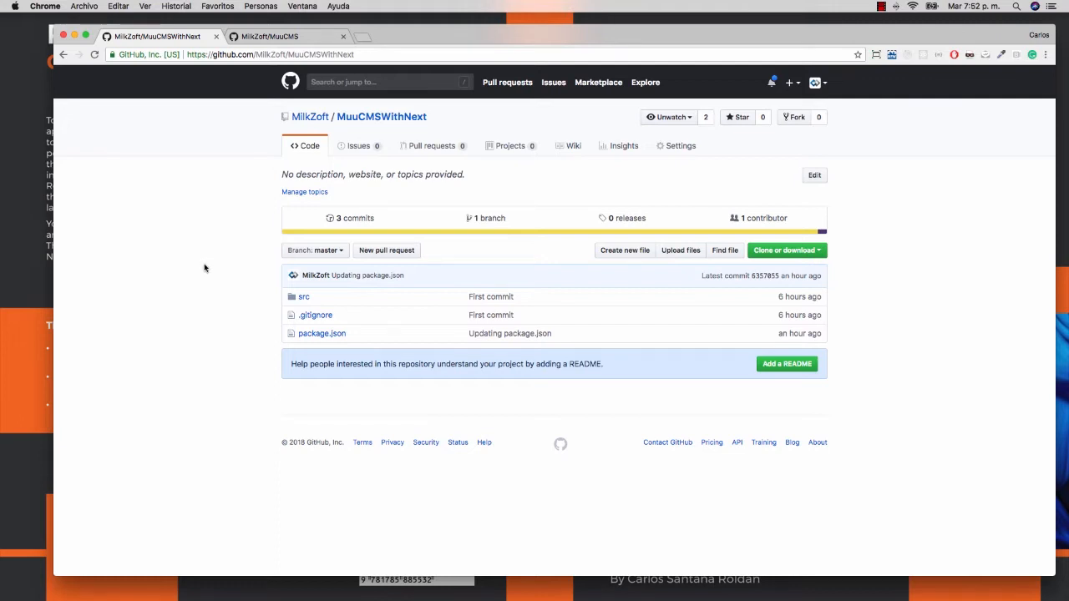
mouse_move(247, 104)
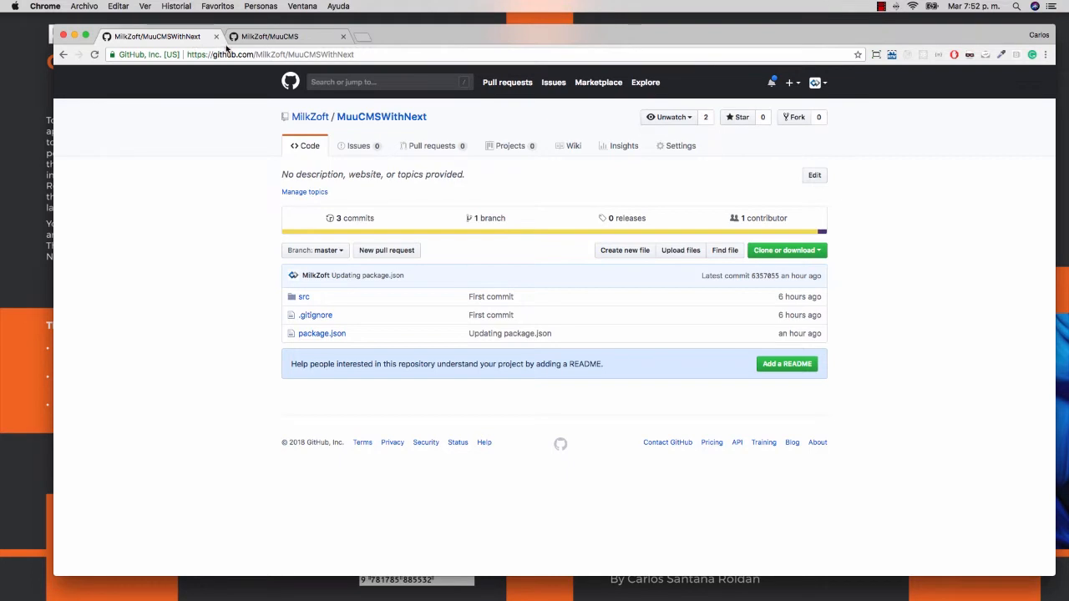
left_click(269, 36)
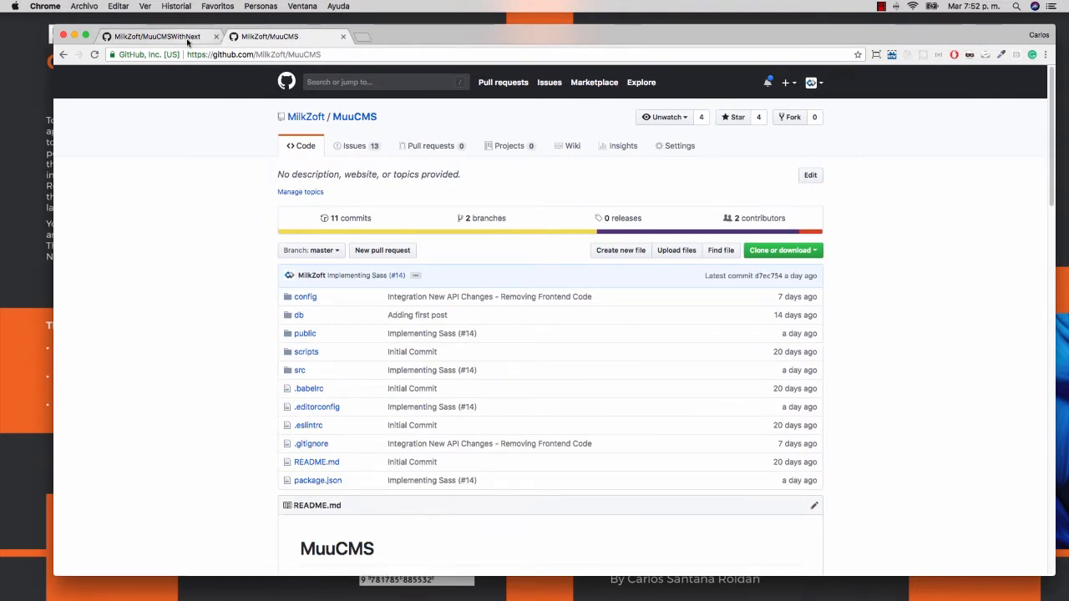
left_click(154, 37)
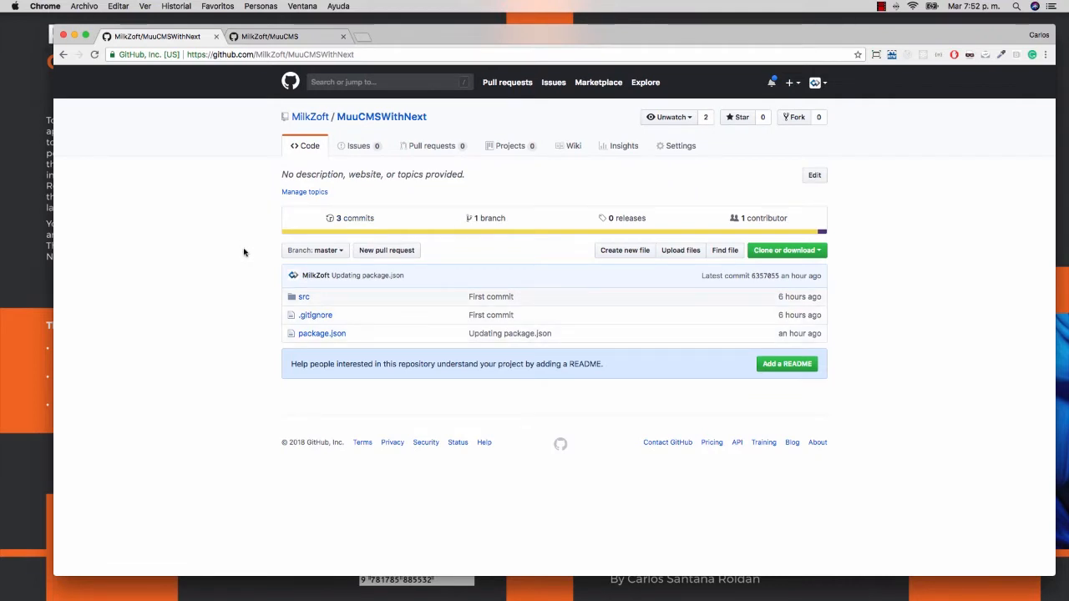
mouse_move(756, 127)
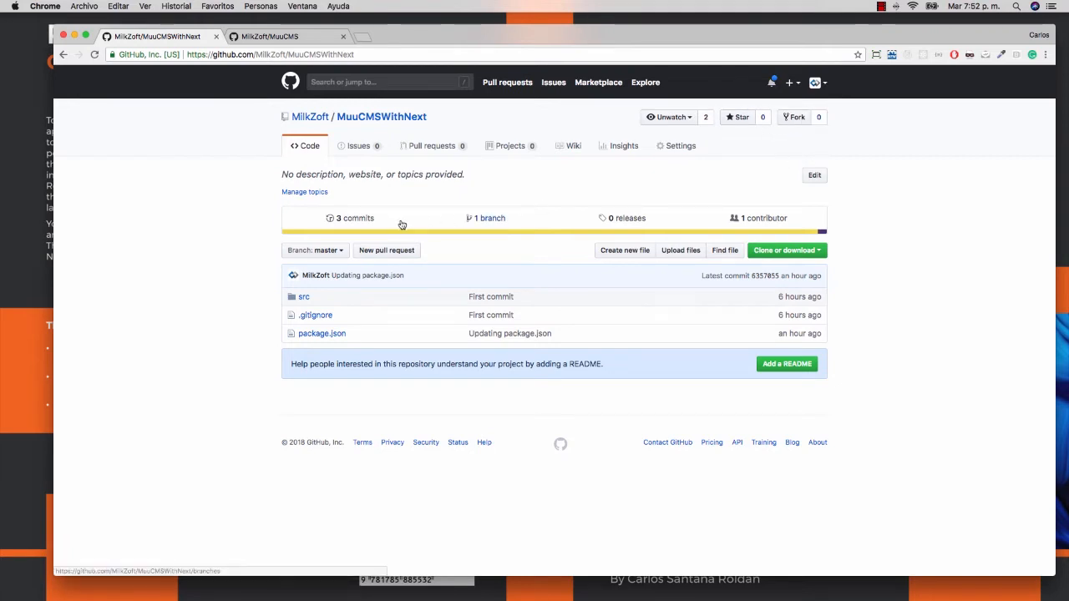
mouse_move(200, 224)
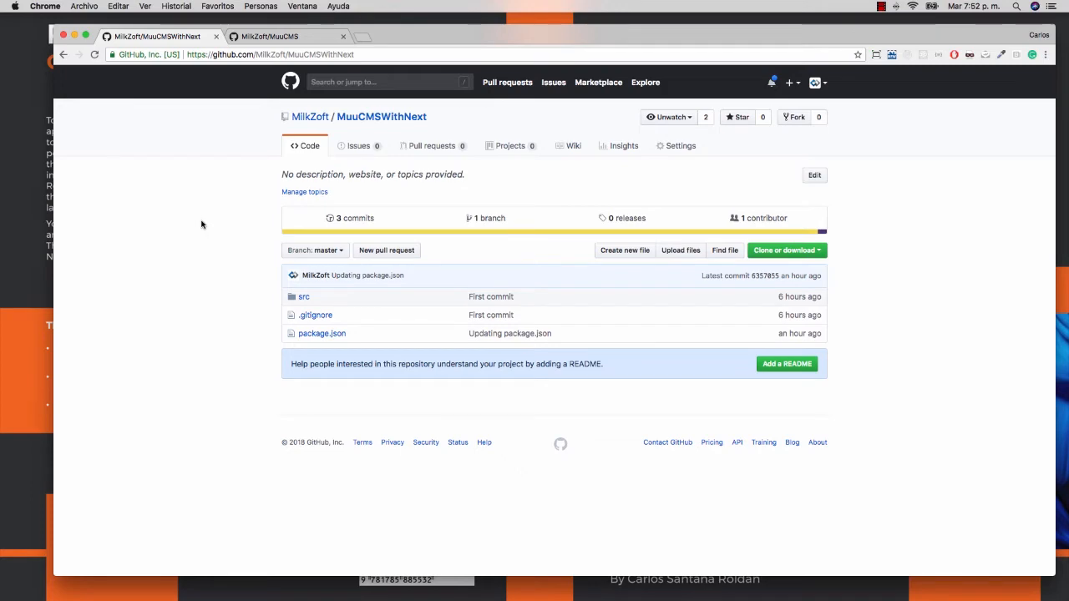
mouse_move(147, 110)
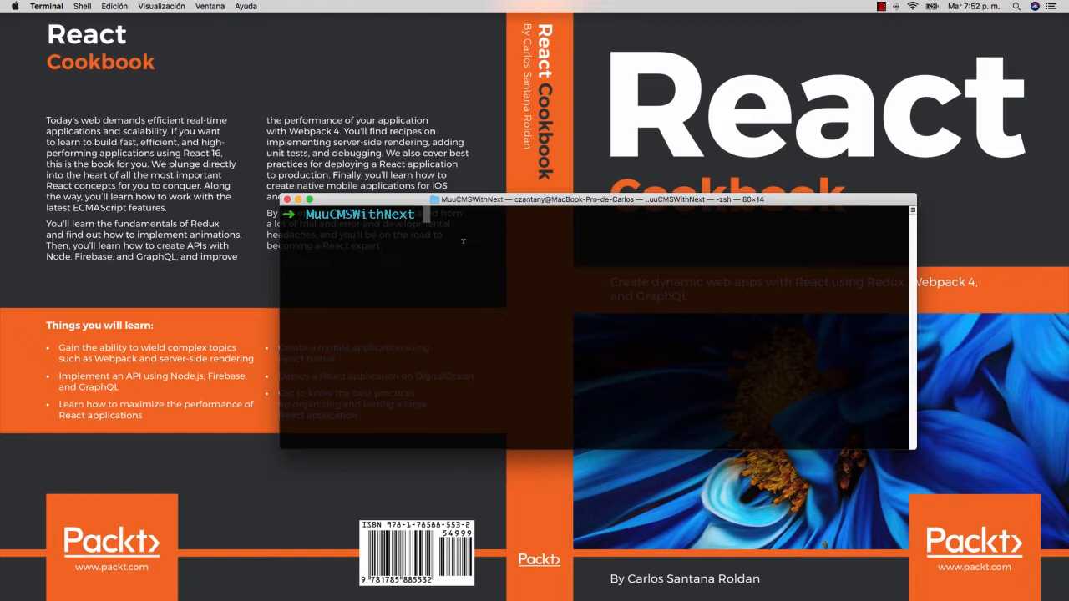
Step: Run npm init -y to generate a default package.json for MuuCMSWithNext
type("npm")
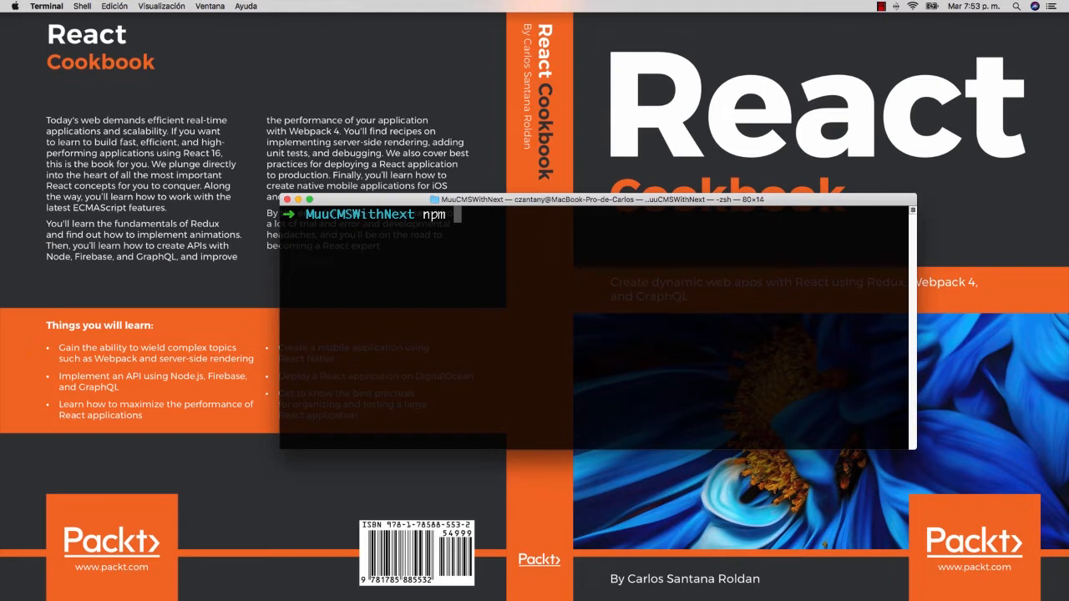
type("init")
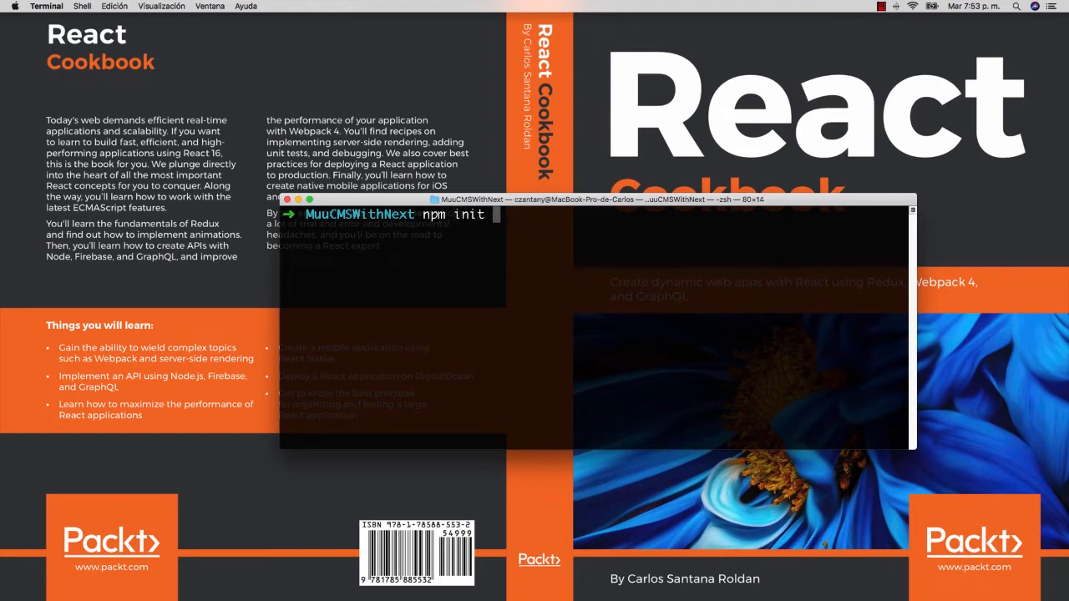
type("-")
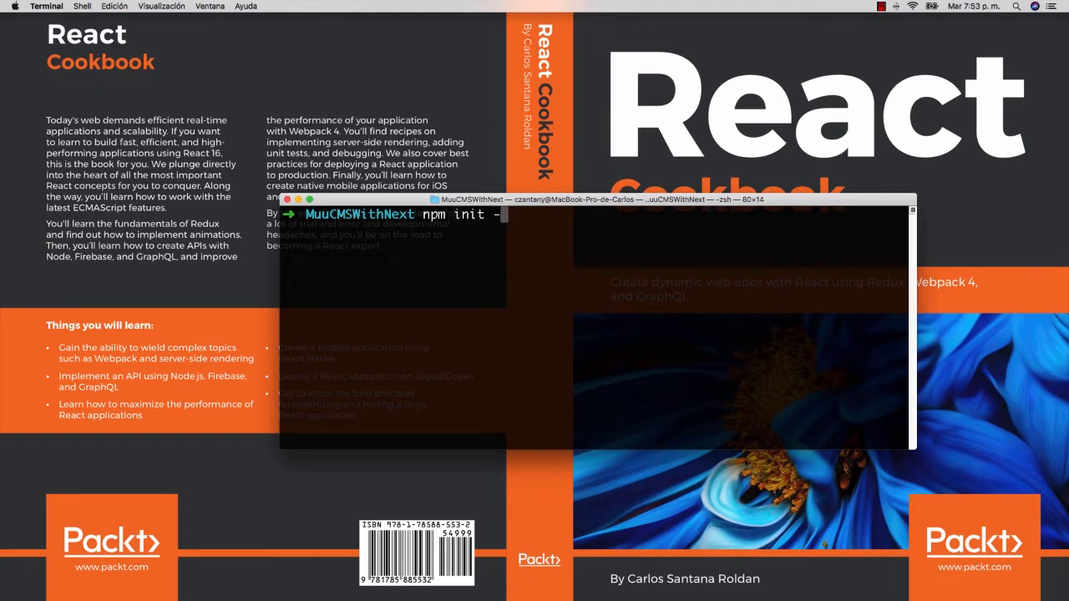
key("Enter")
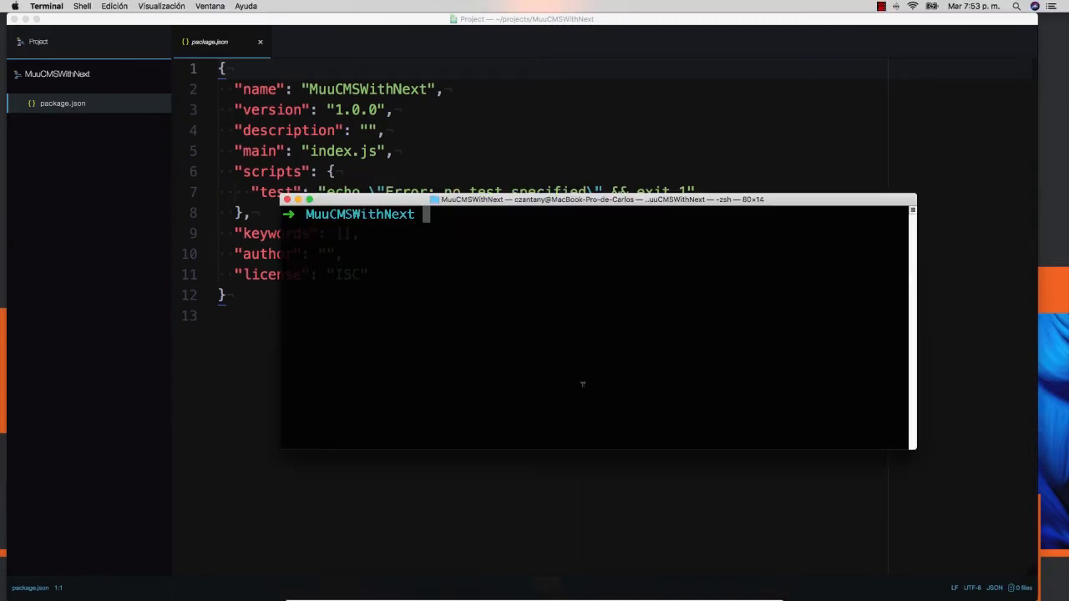
type("npm i @babel/core @babel/node @babel/preset-env --save-dev")
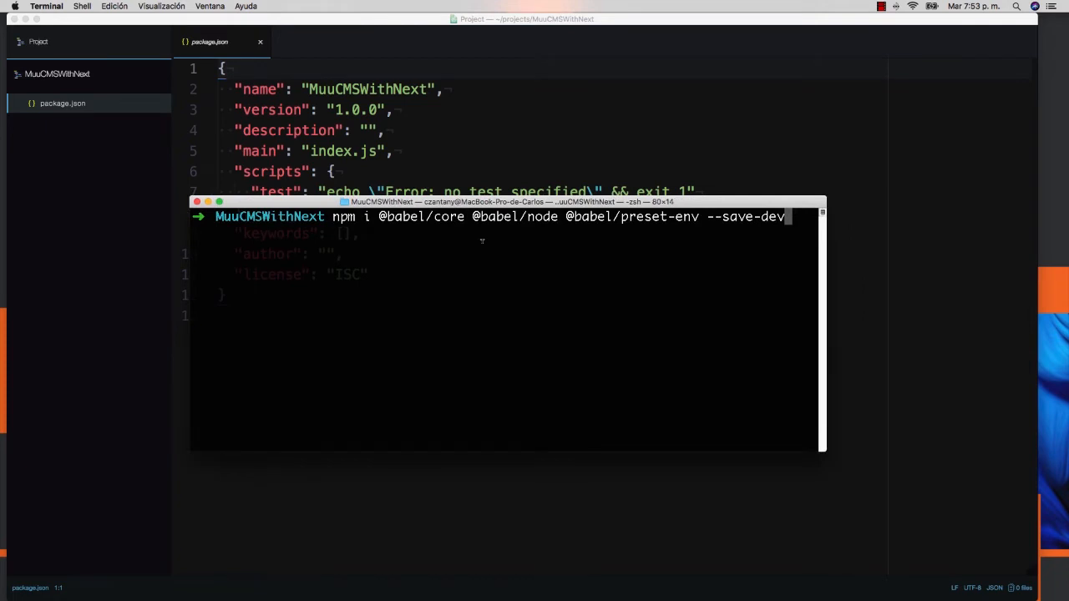
mouse_move(532, 228)
type("npm i @zeit/next-sass express next node-sass node-sass-middleware react react-dom")
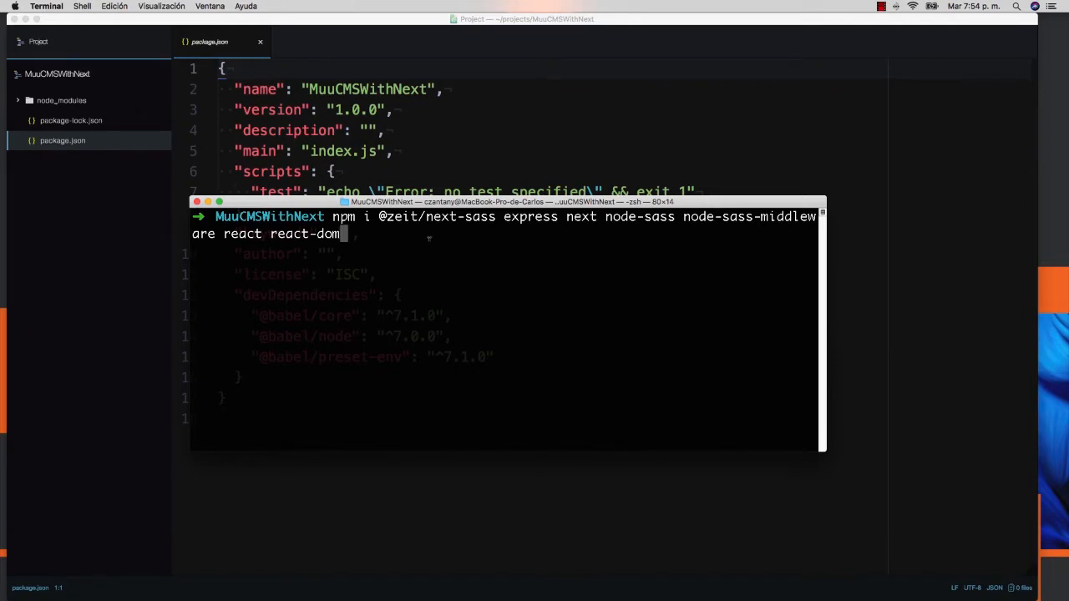
key("enter")
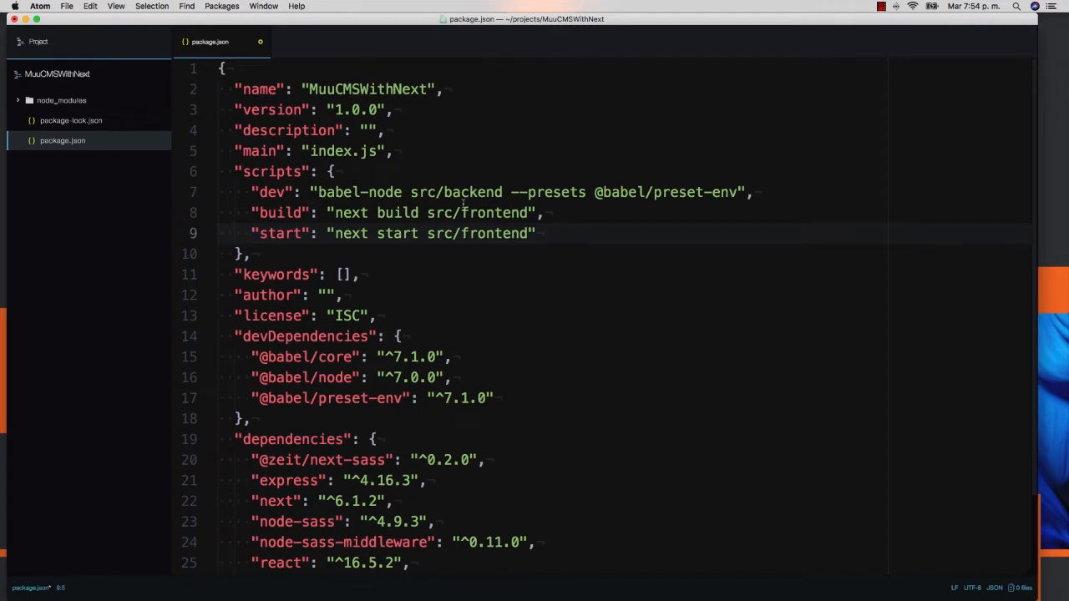
Step: Edit the scripts block with dev (babel-node src/backend), build and start (next src/frontend) entries
left_click(251, 234)
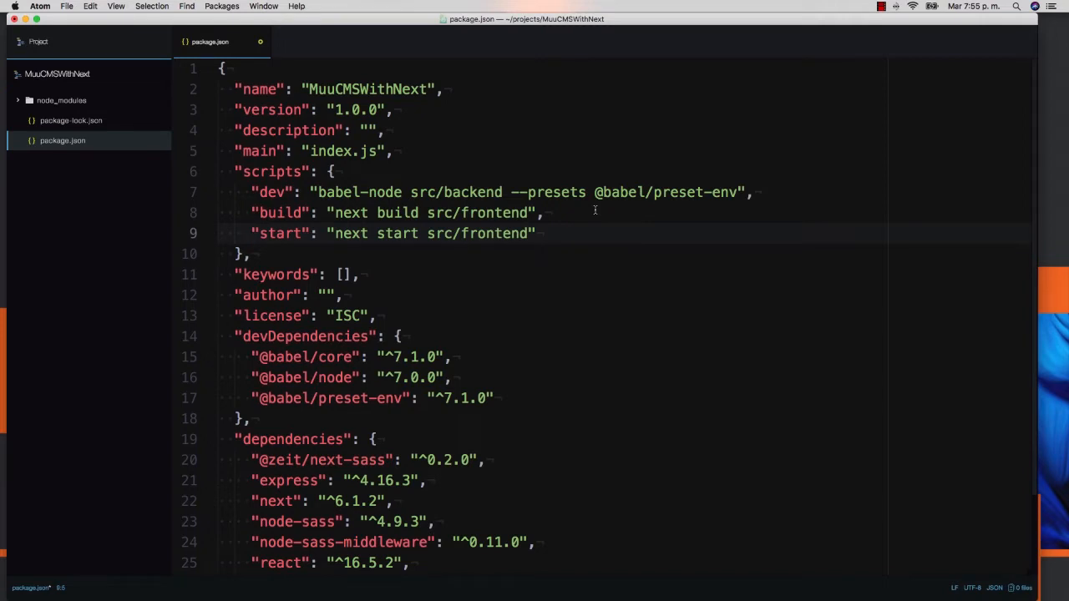
left_click(250, 234)
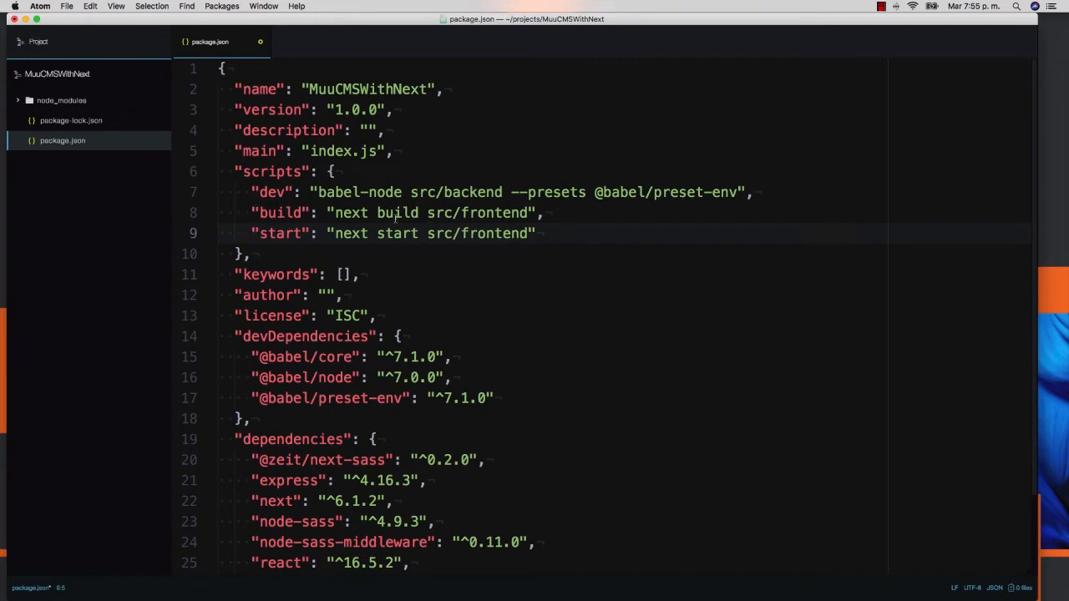
left_click(253, 234)
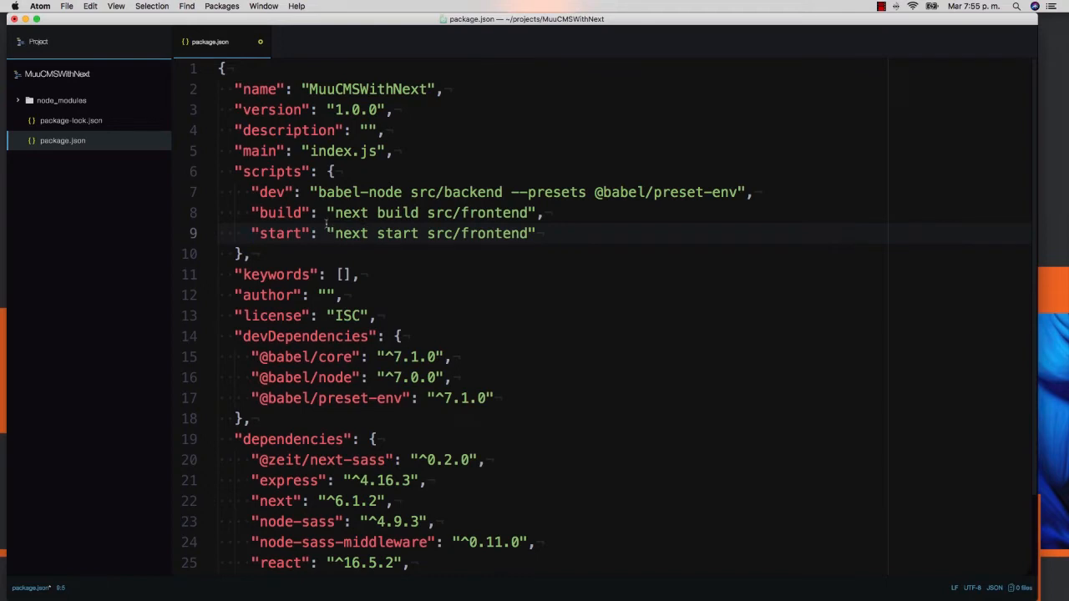
left_click(253, 234)
type("MIT")
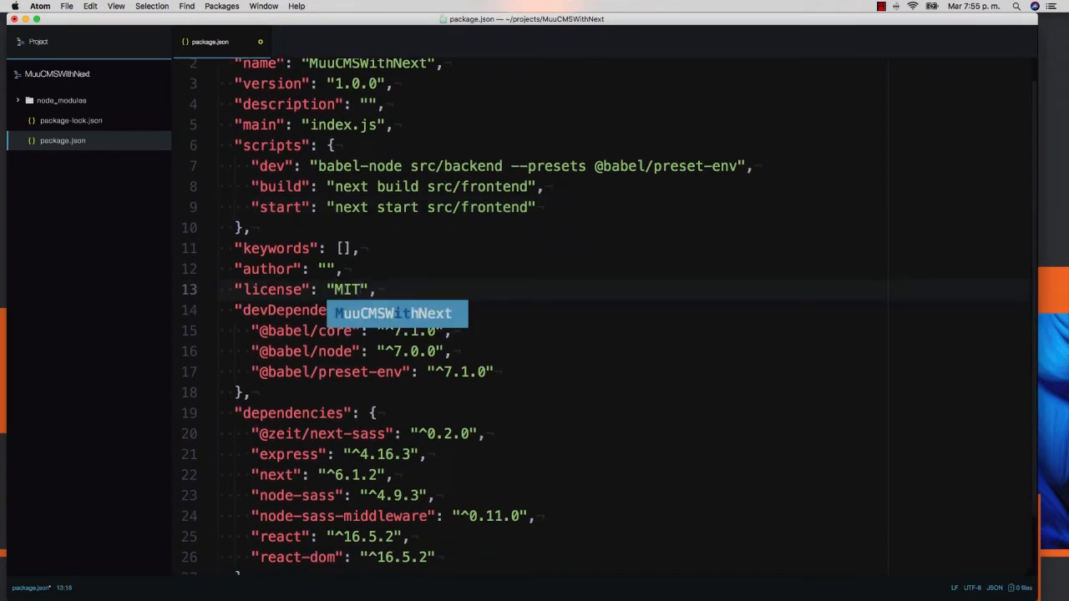
Step: Set author to 'Carlos Santana' and delete the empty description, main and keywords lines
type("C")
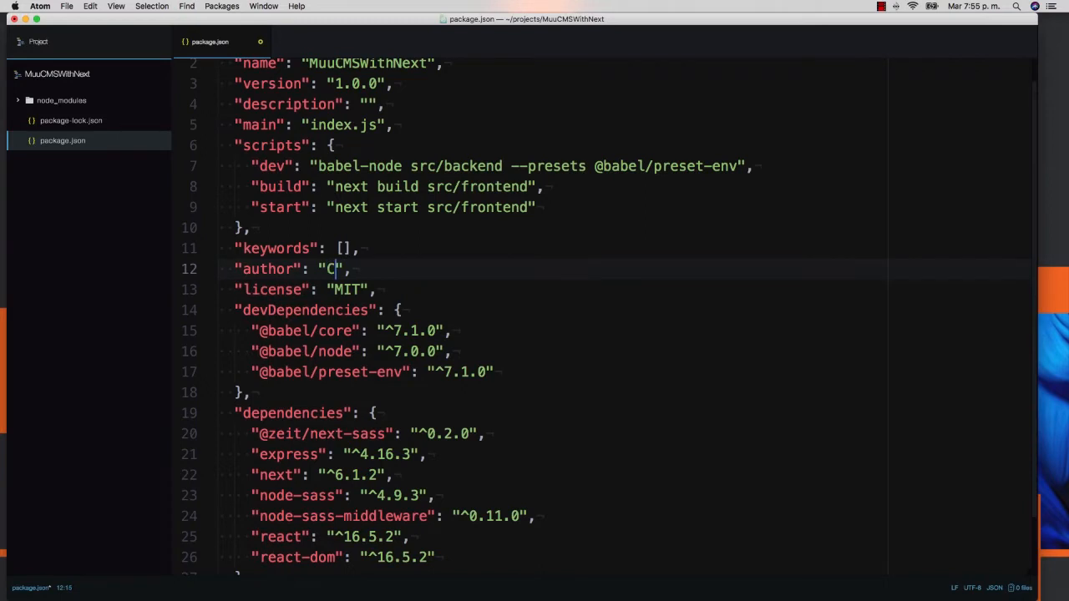
type("arlos Santana")
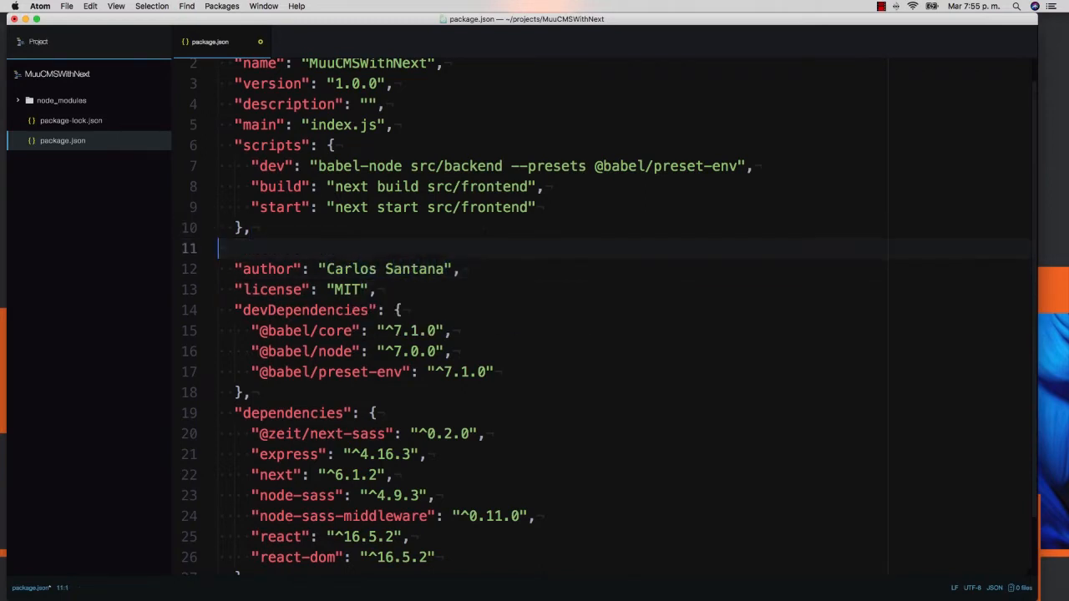
key("Backspace")
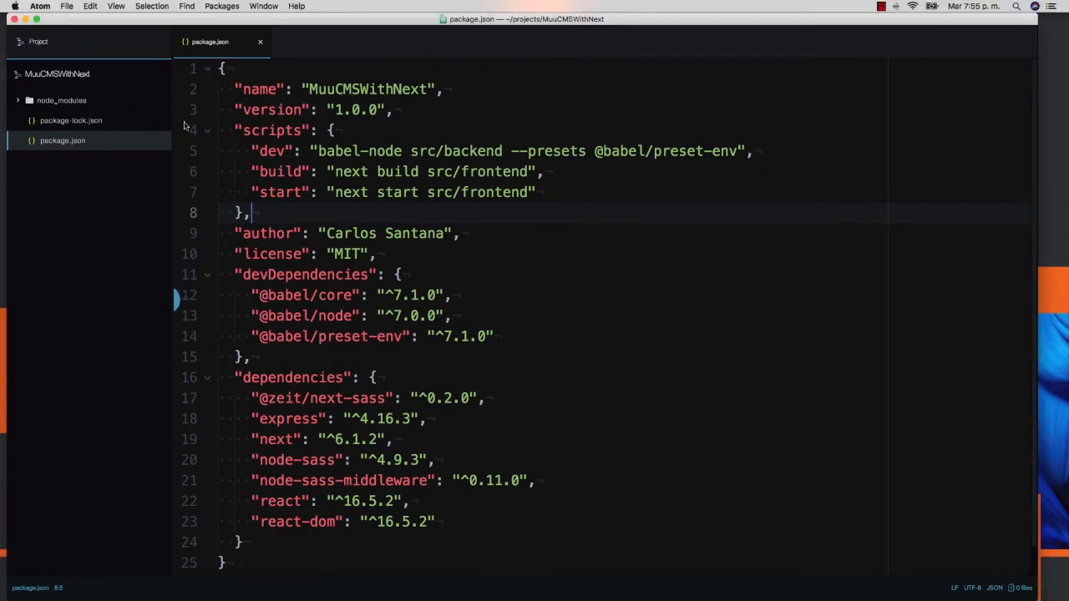
Step: Create a src folder at the project root with backend and frontend subfolders inside it
right_click(57, 73)
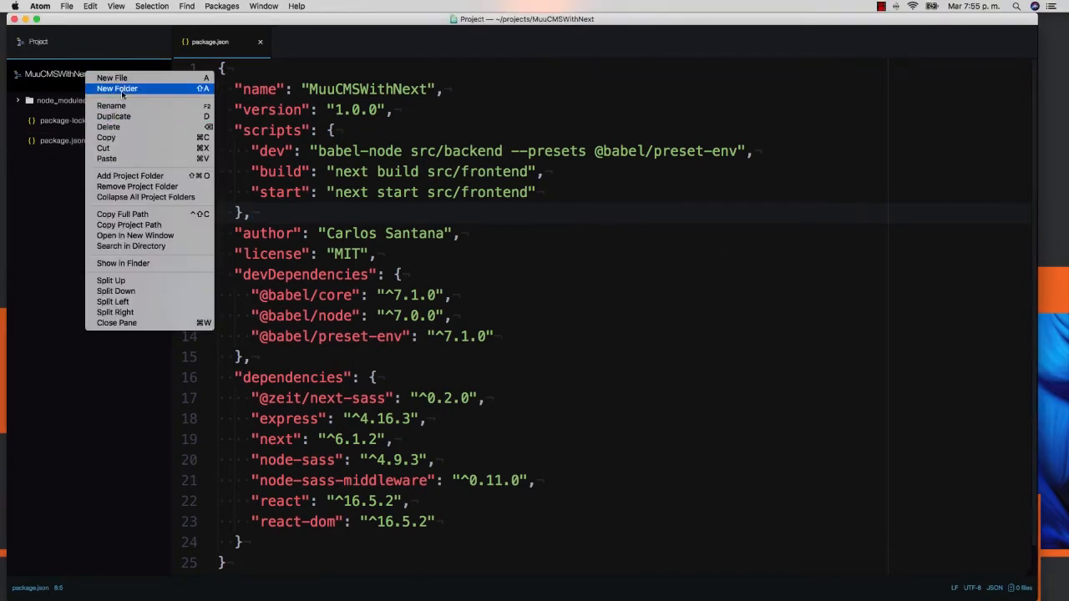
left_click(117, 88)
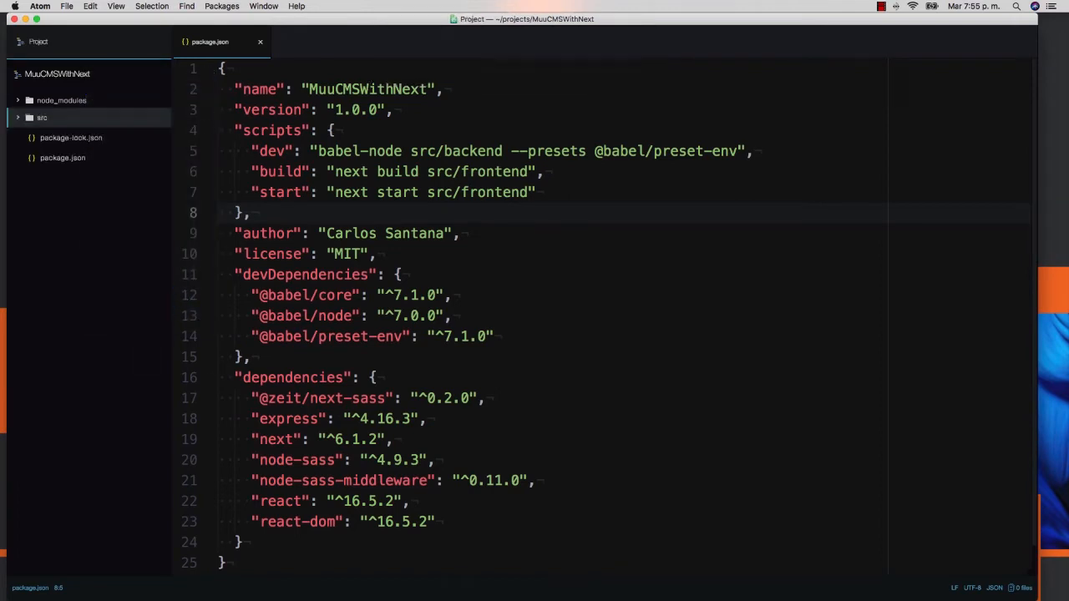
right_click(40, 117)
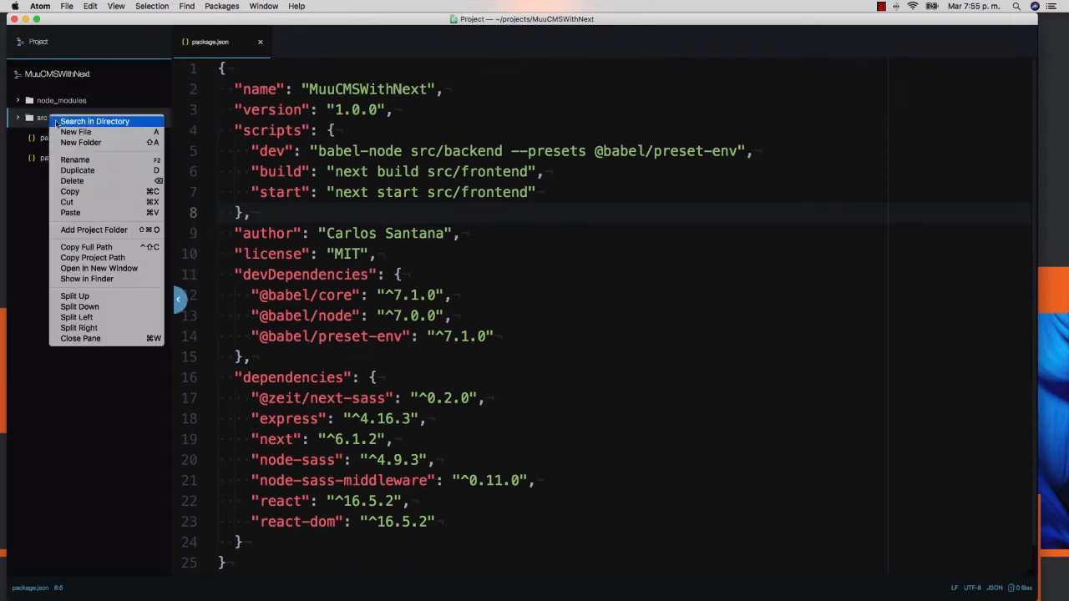
left_click(80, 143)
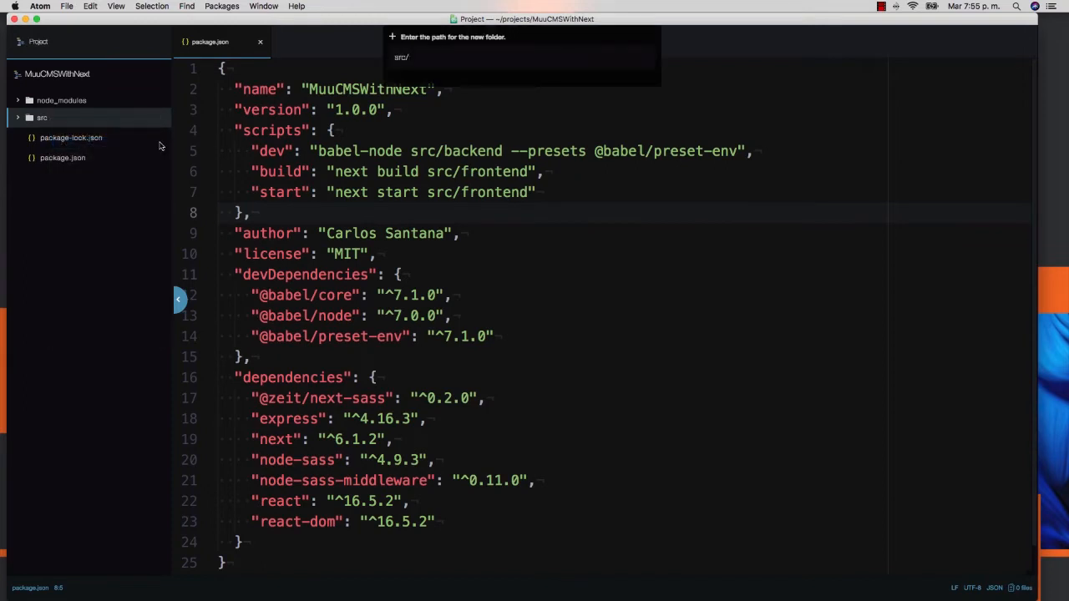
key("escape")
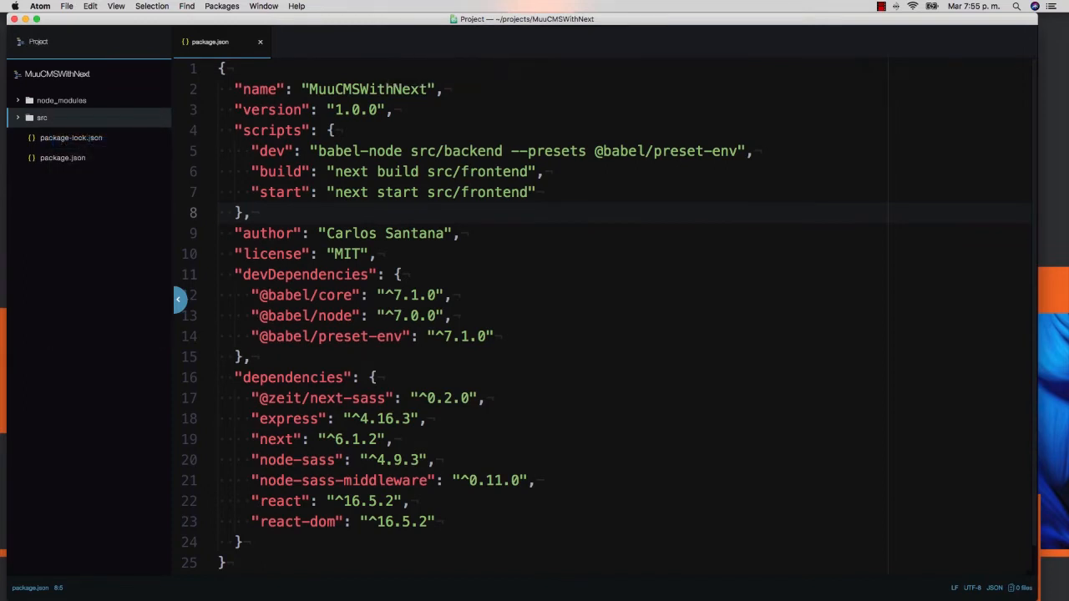
right_click(40, 117)
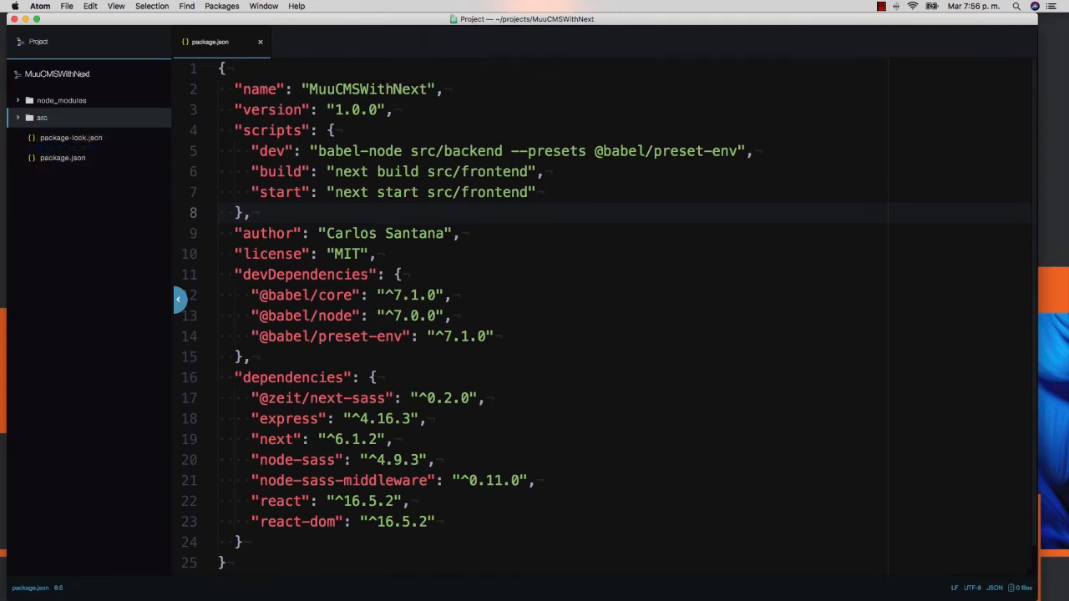
left_click(42, 117)
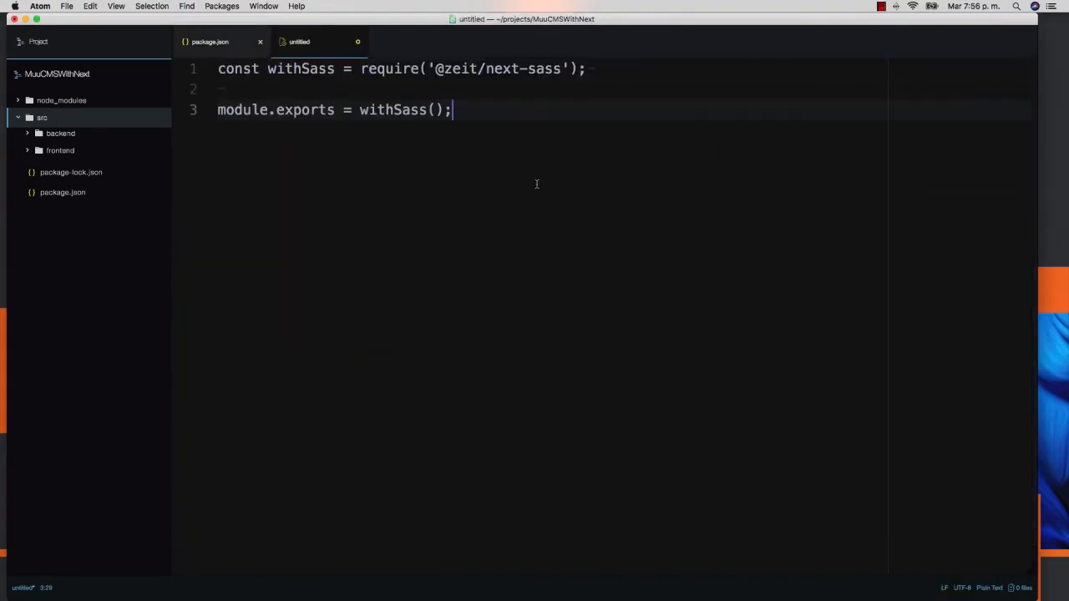
Step: Save the withSass config as next.config.js in src/frontend and close it, returning to package.json
key("cmd+s")
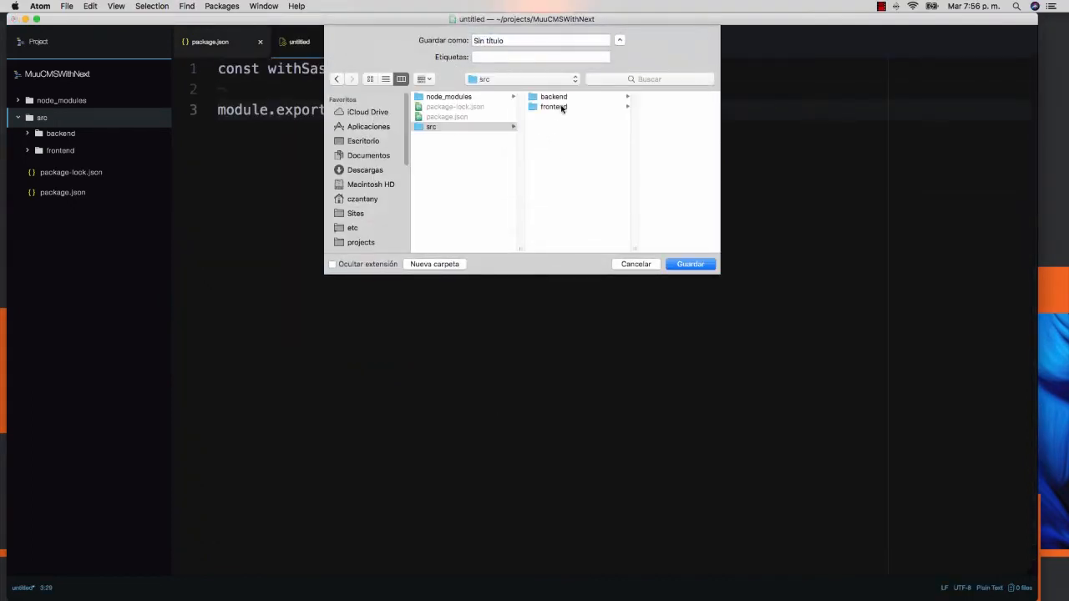
double_click(555, 107)
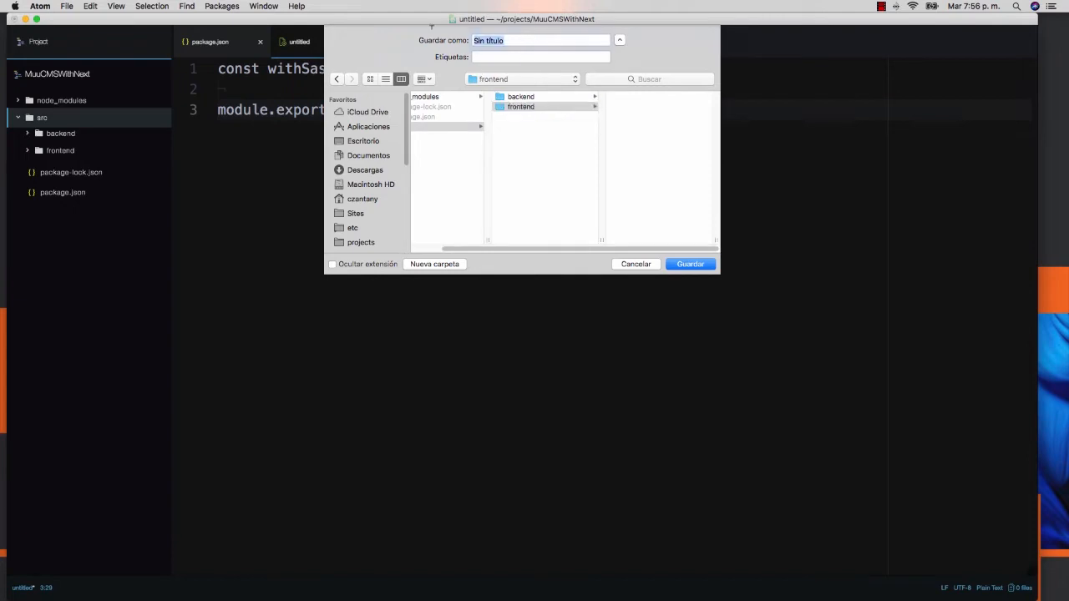
type("next.config.js")
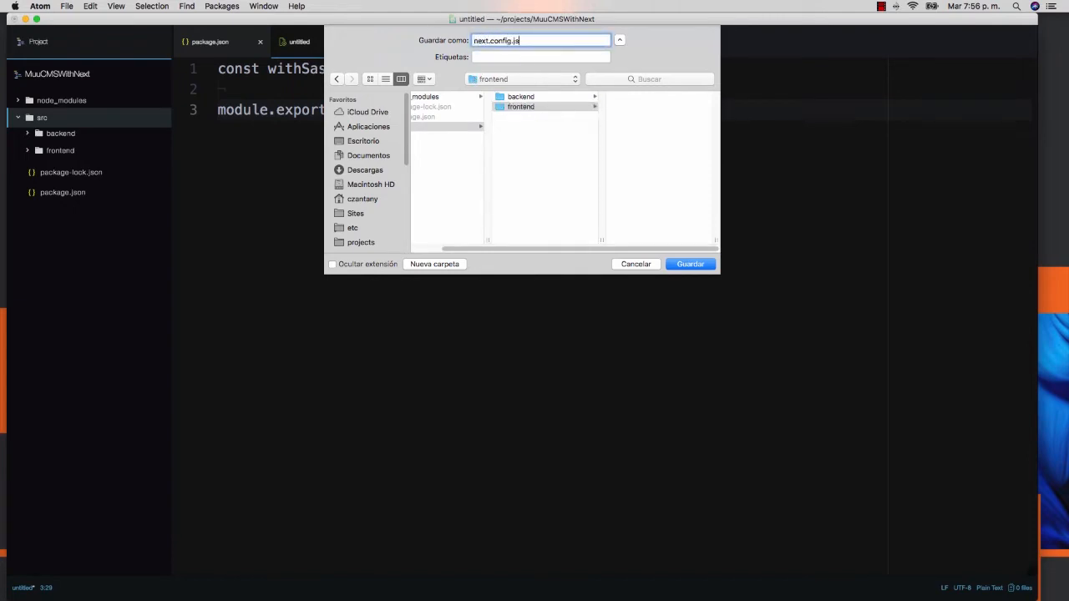
left_click(690, 264)
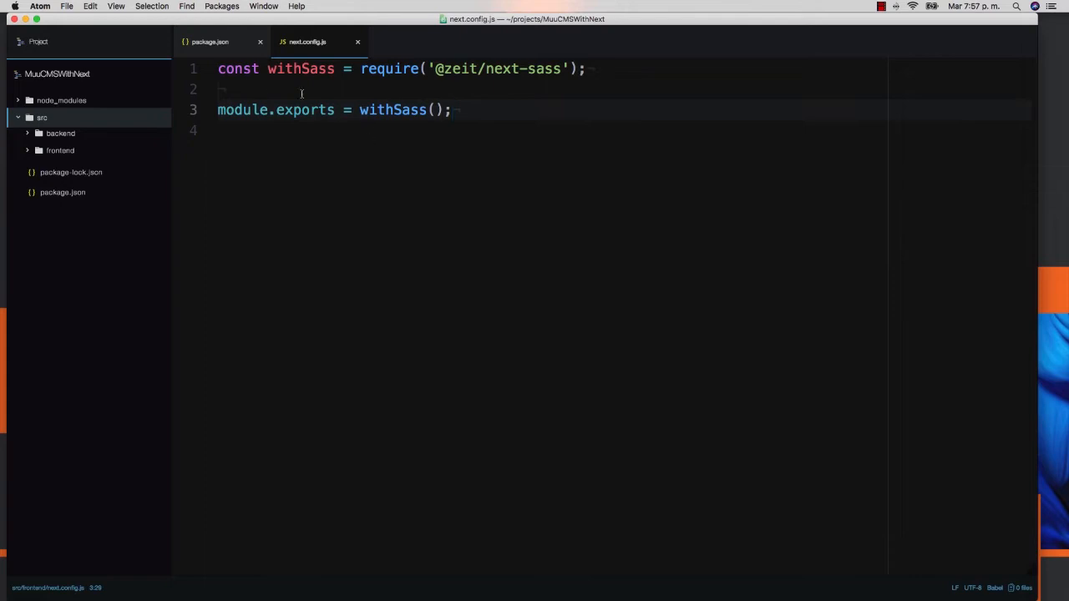
left_click(452, 111)
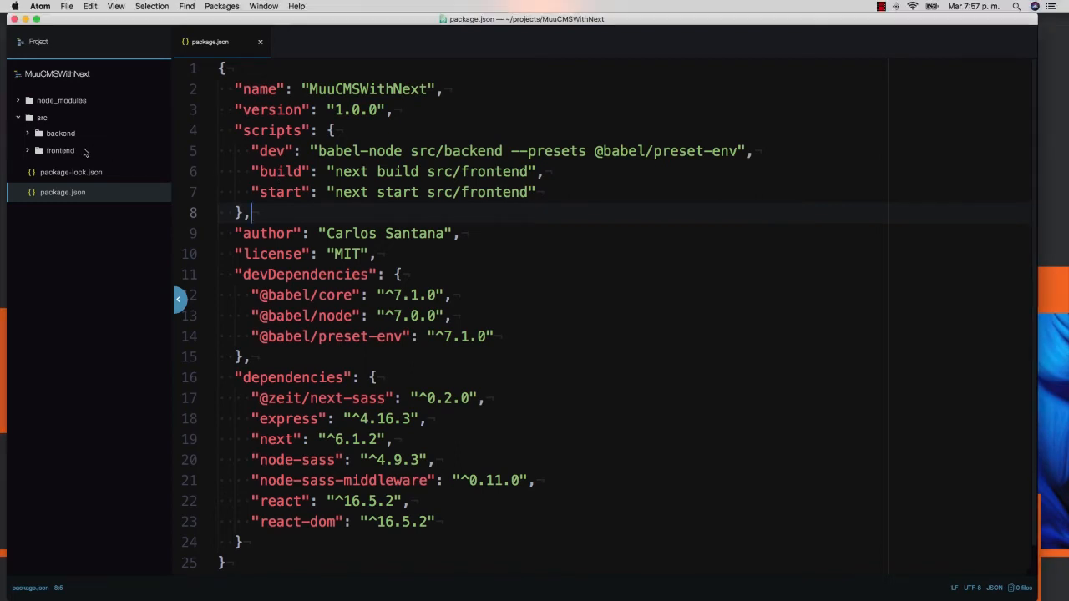
Step: Create a pages folder inside src/frontend
left_click(60, 151)
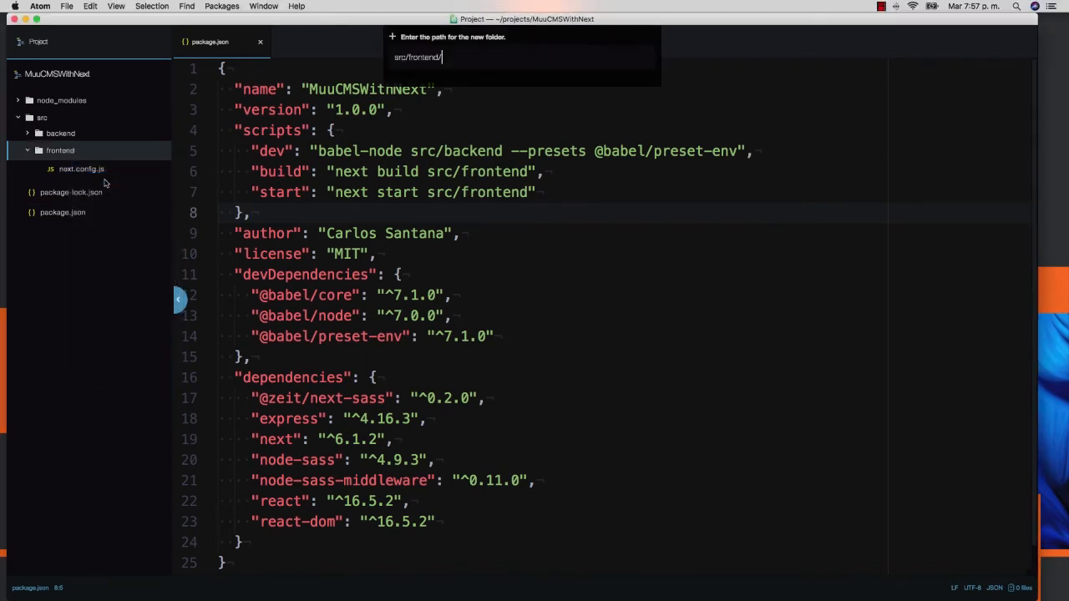
type("page")
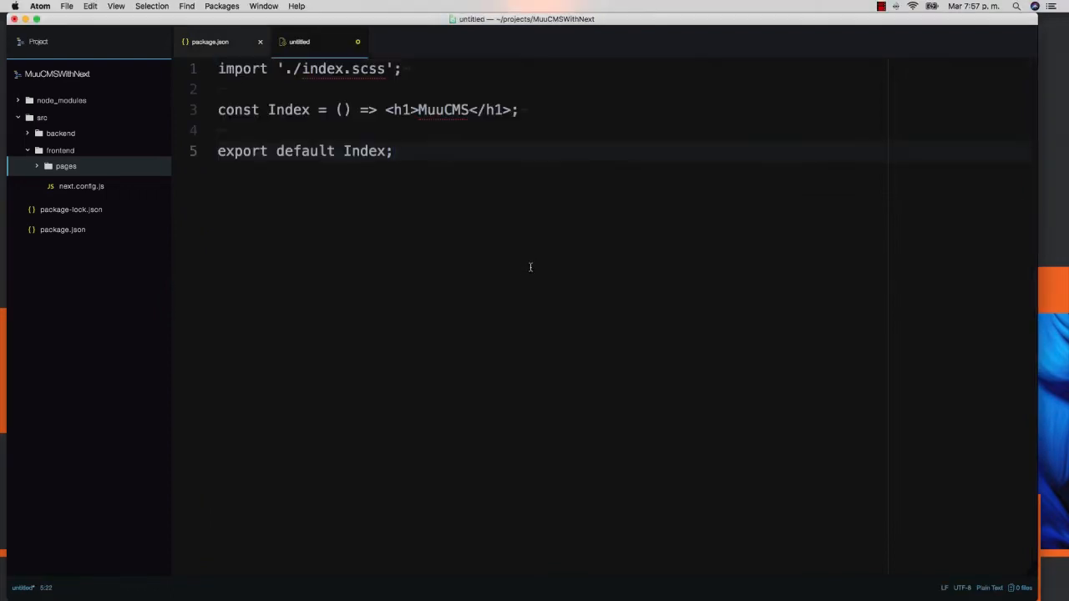
Step: Save the Index component as index.js in src/frontend/pages and add the import './index.scss'; line
key("cmd+s")
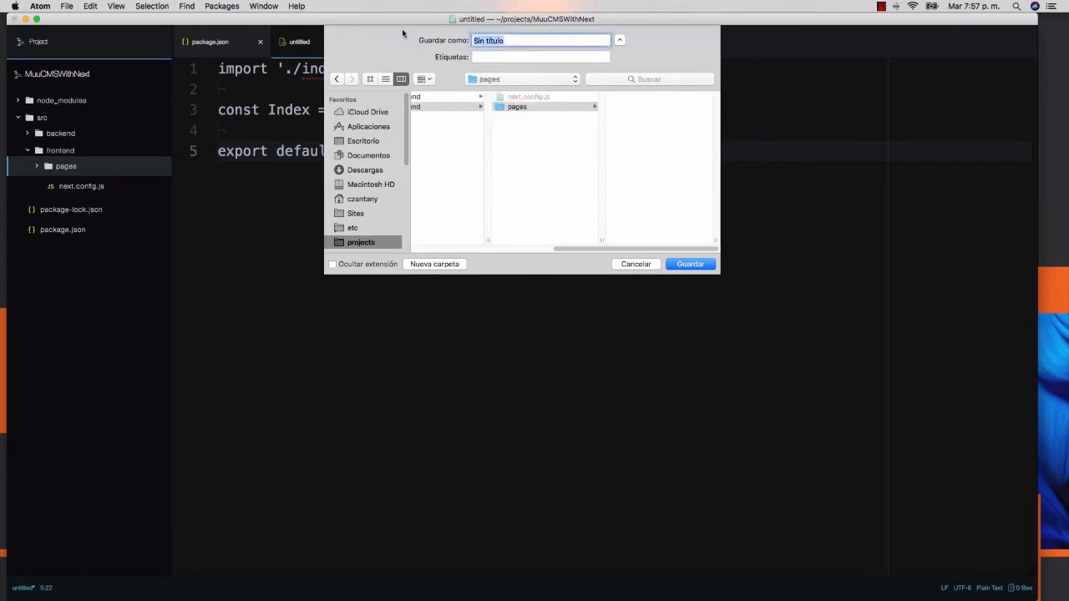
type("index.js")
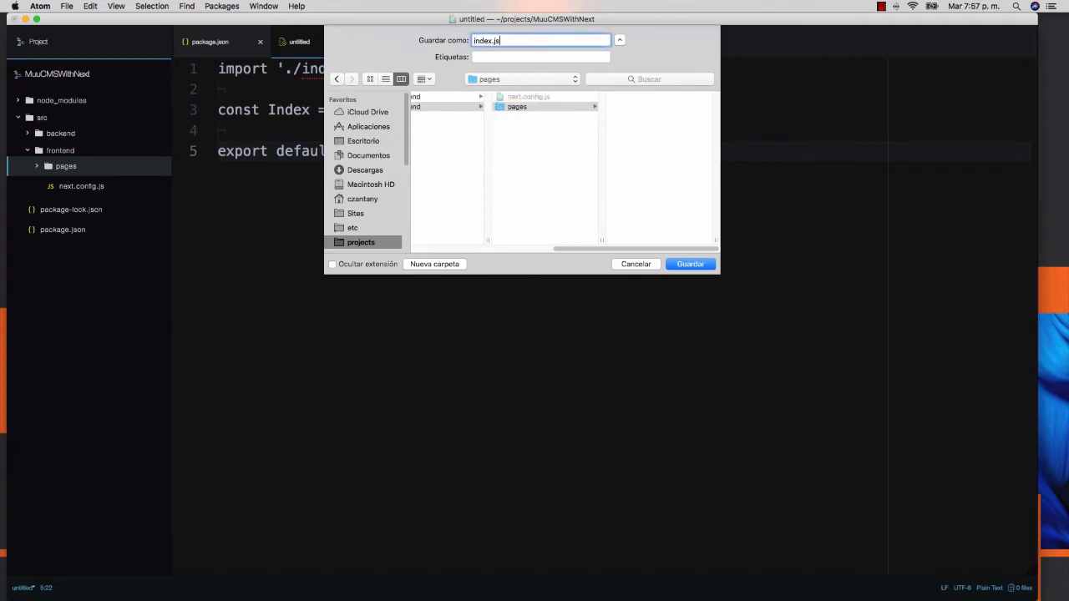
left_click(690, 264)
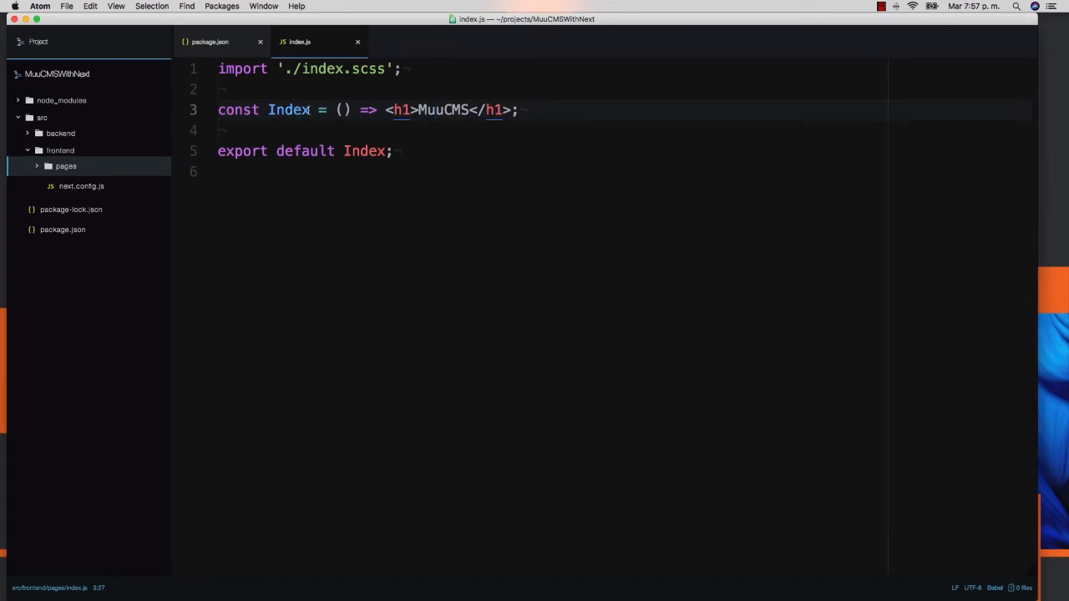
left_click(354, 110)
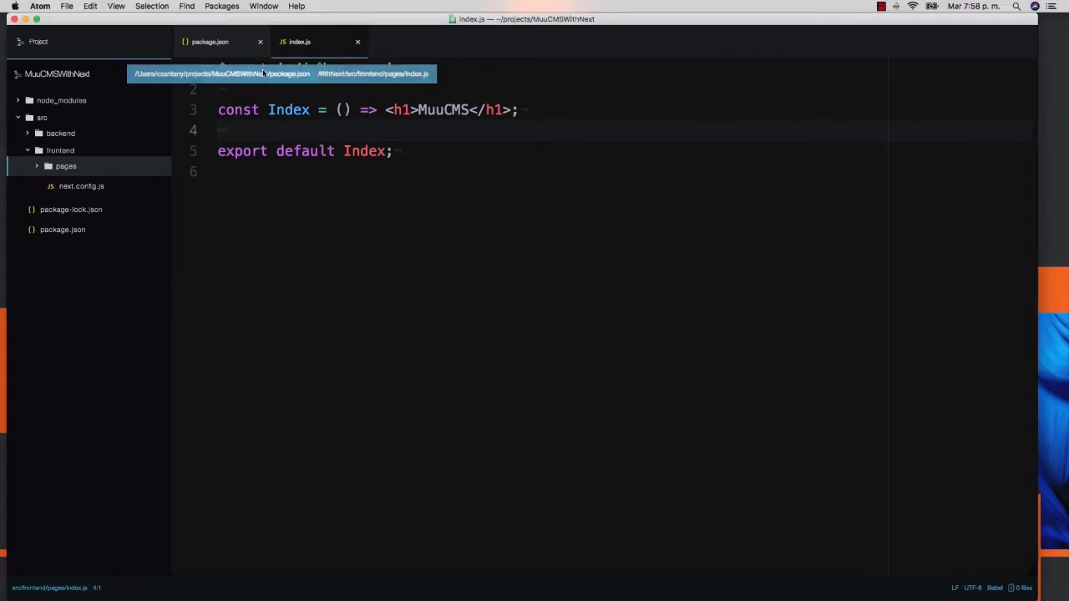
type("import './index.scss';")
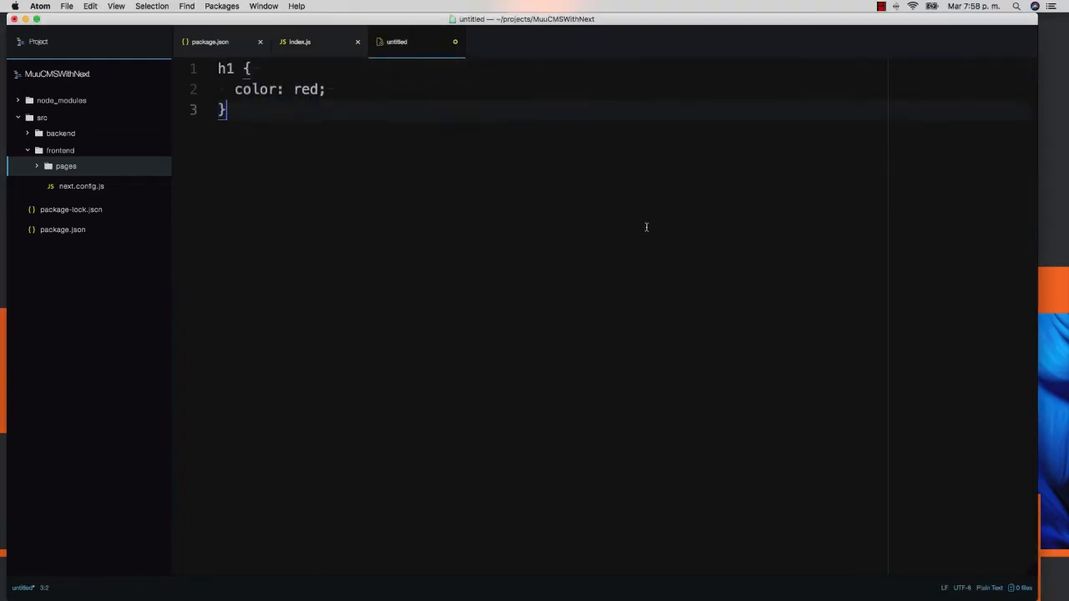
Step: Save the red h1 stylesheet as index.scss in src/frontend/pages
key("cmd+s")
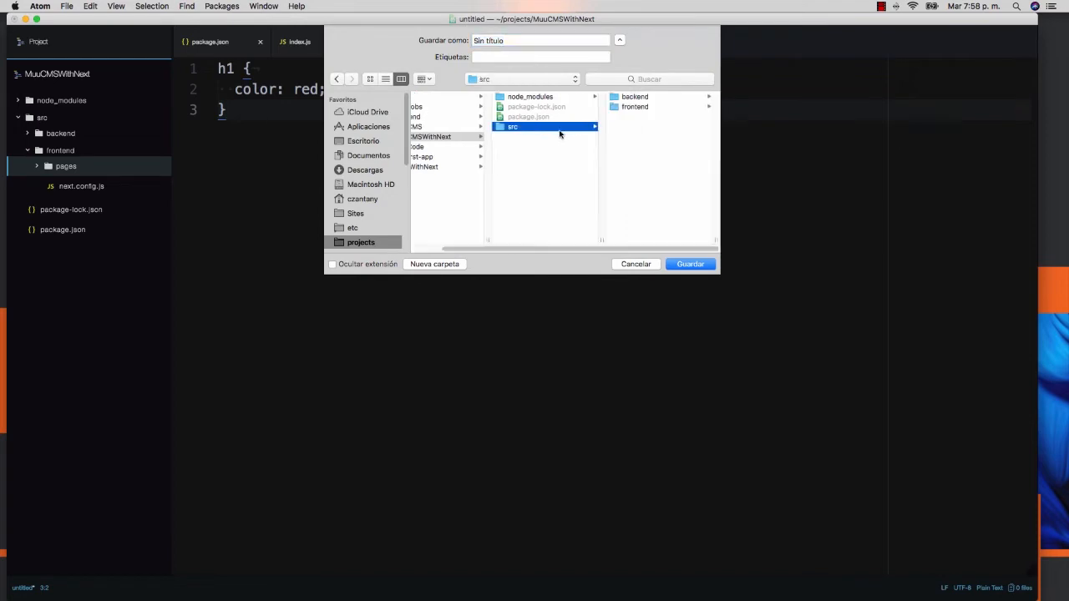
double_click(635, 107)
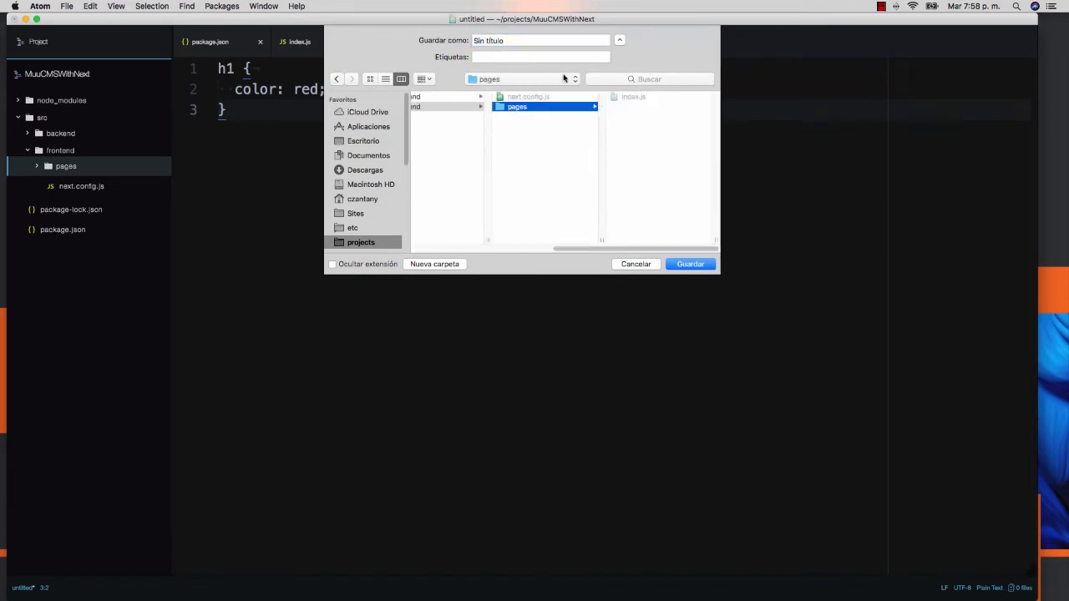
type("index.scs")
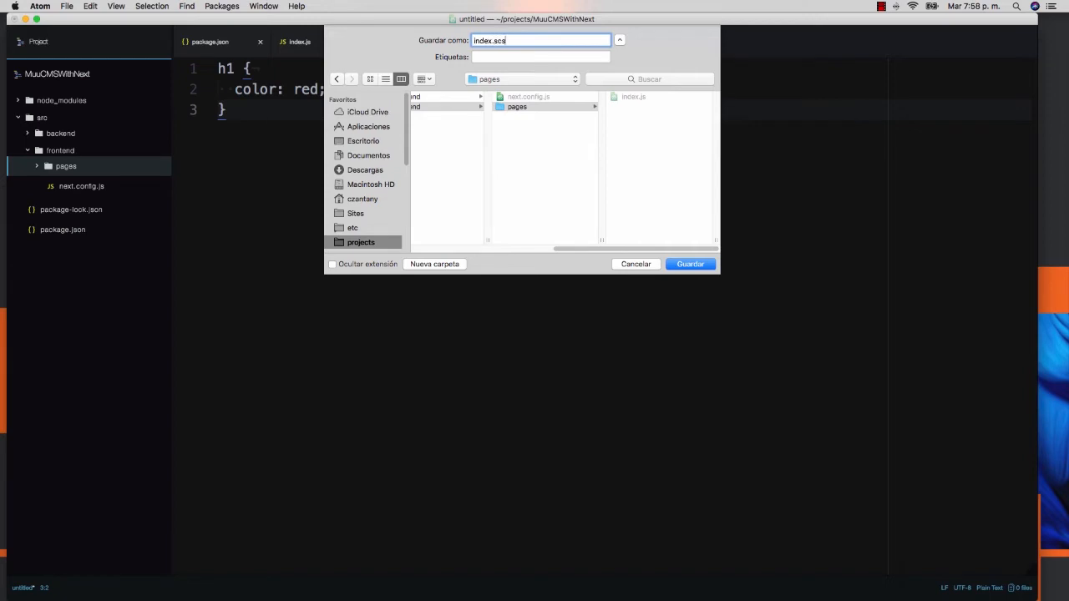
left_click(690, 264)
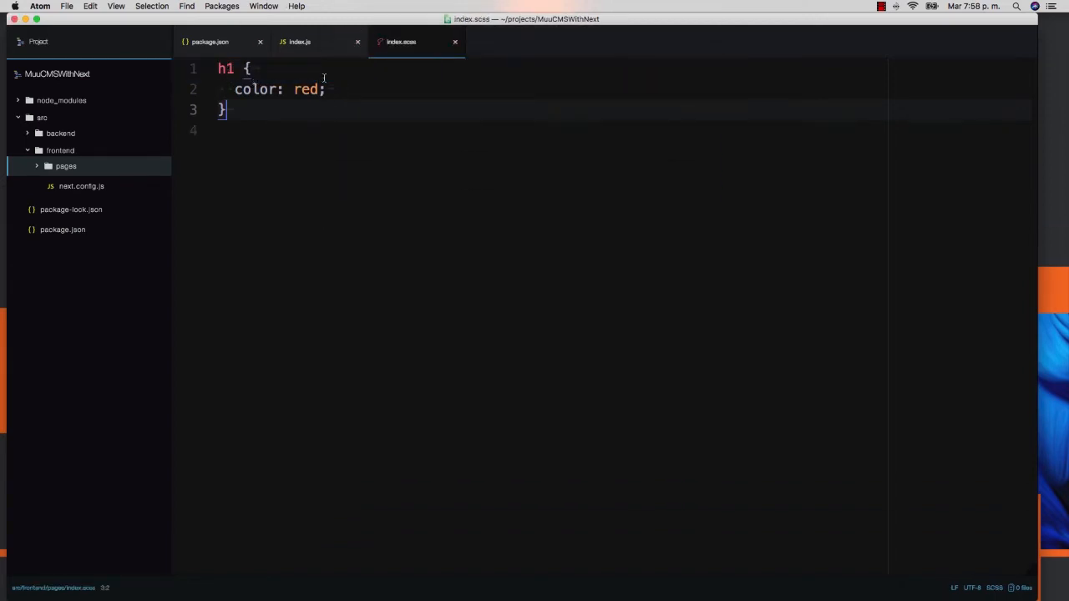
left_click(299, 41)
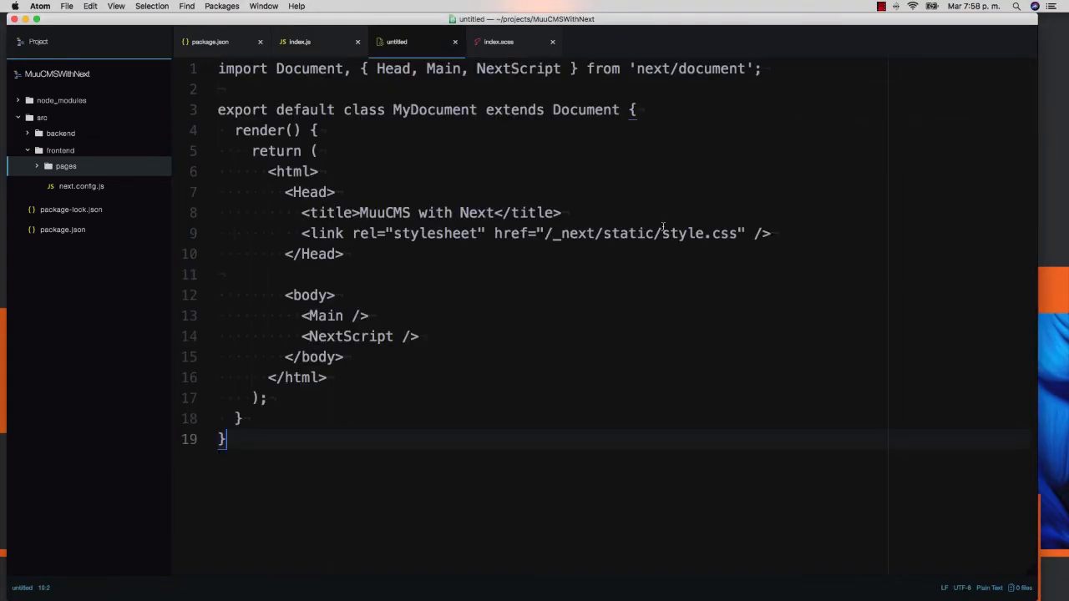
Step: Save the custom Document as _document.js inside src/frontend/pages
key("cmd+s")
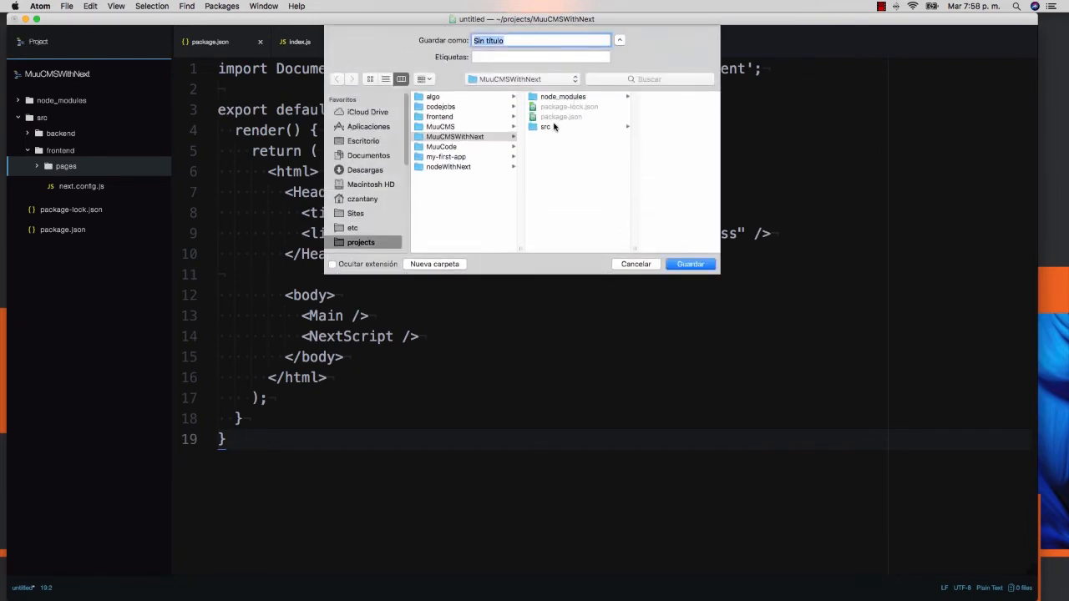
left_click(521, 107)
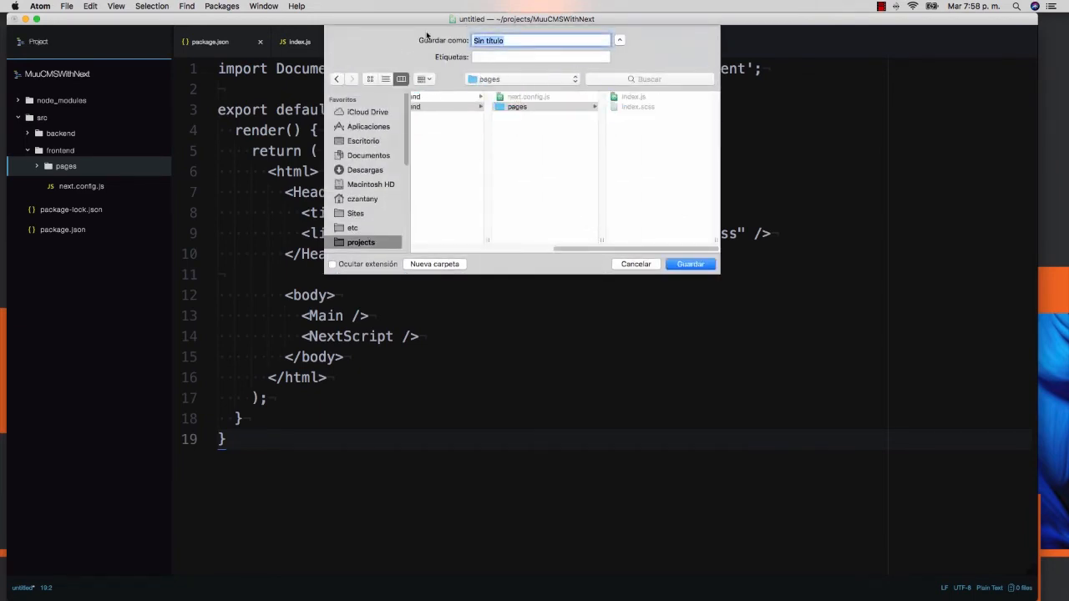
type("_document.")
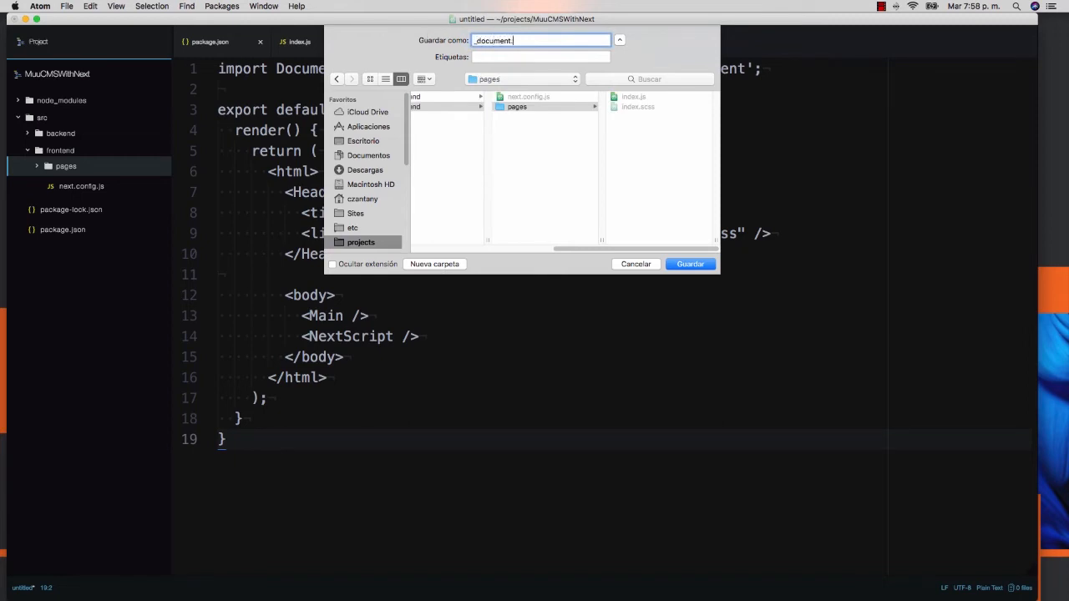
left_click(690, 264)
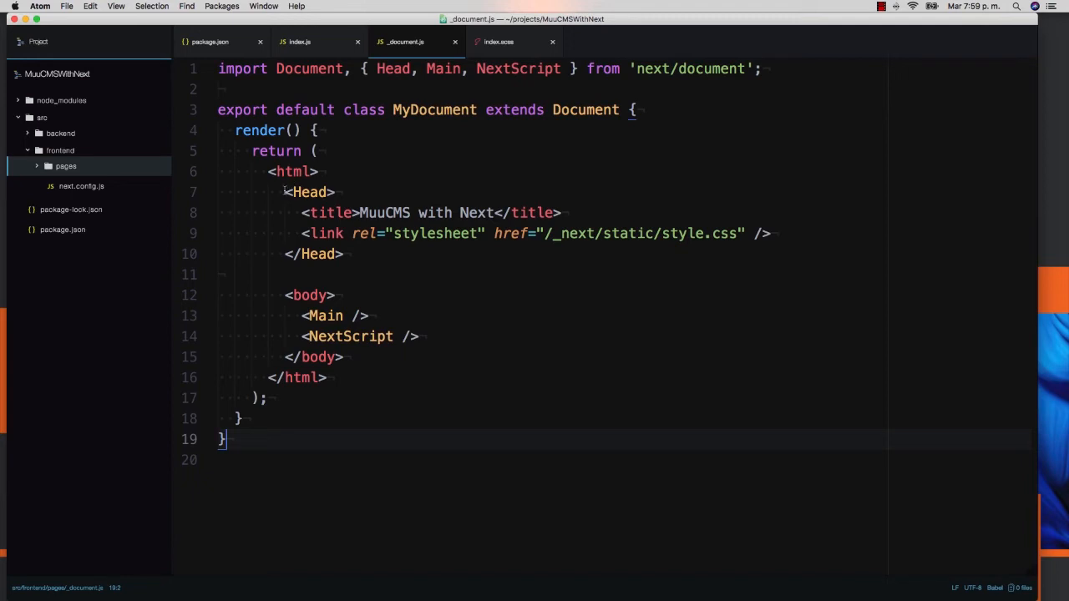
Step: Start a new untitled file for the Express server for Next
double_click(309, 191)
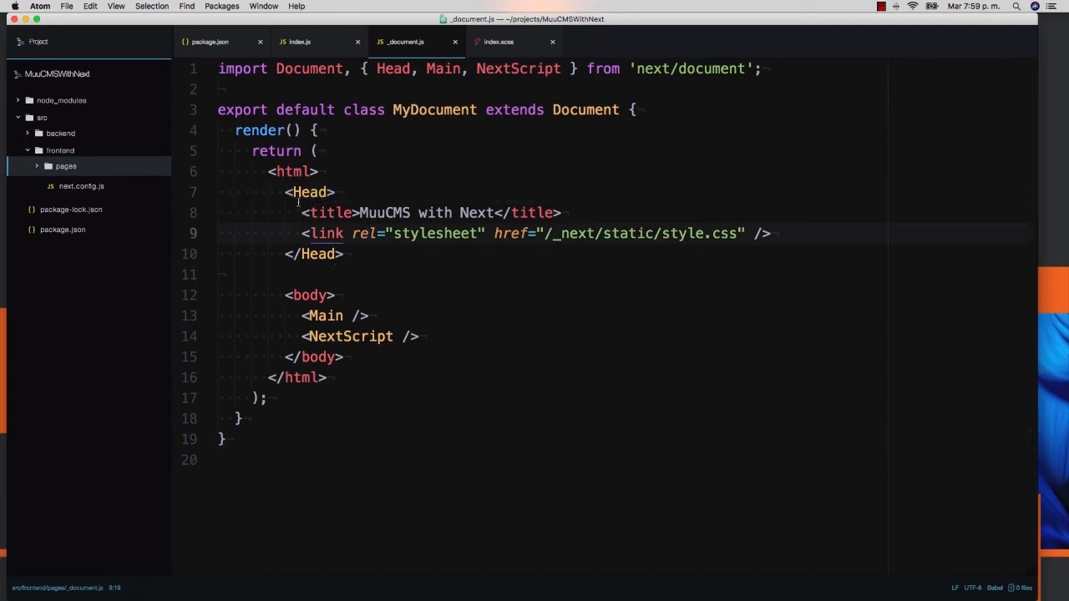
left_click(371, 234)
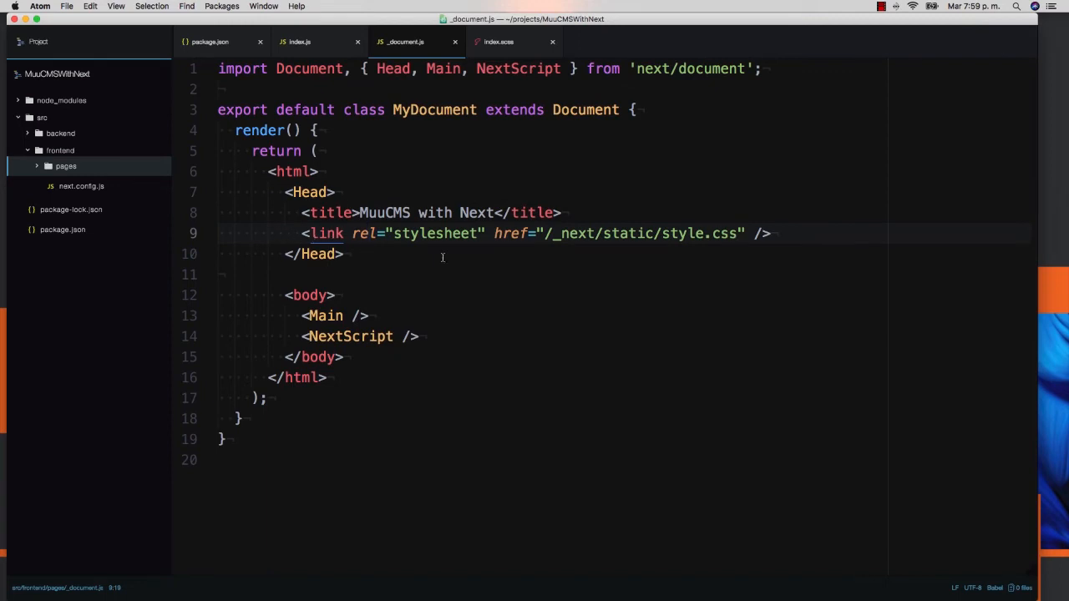
left_click(371, 234)
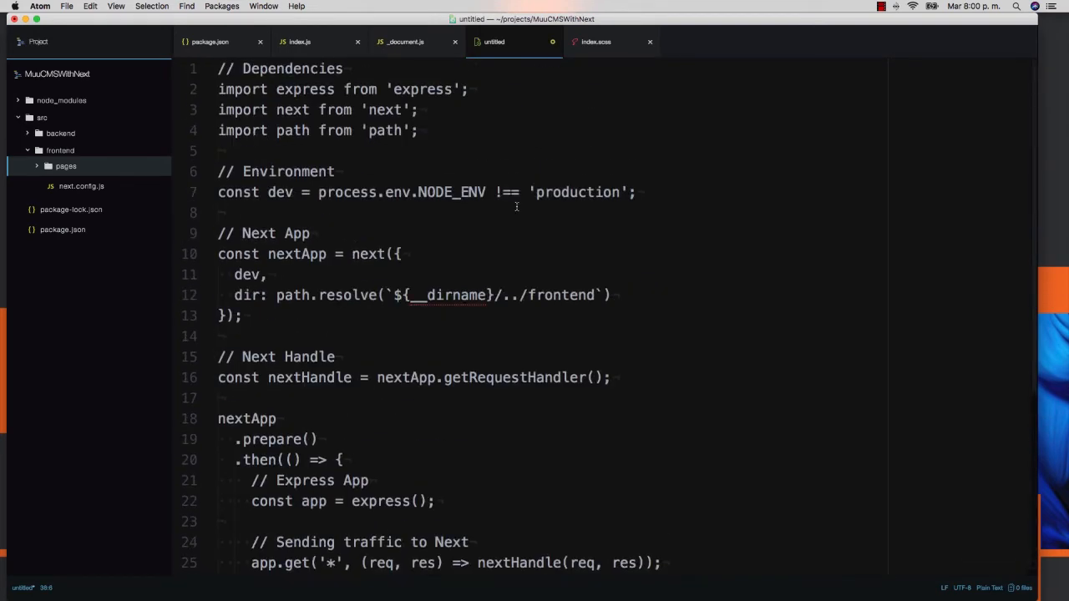
Step: Save the Express server file as index.js in src/backend
key("cmd+s")
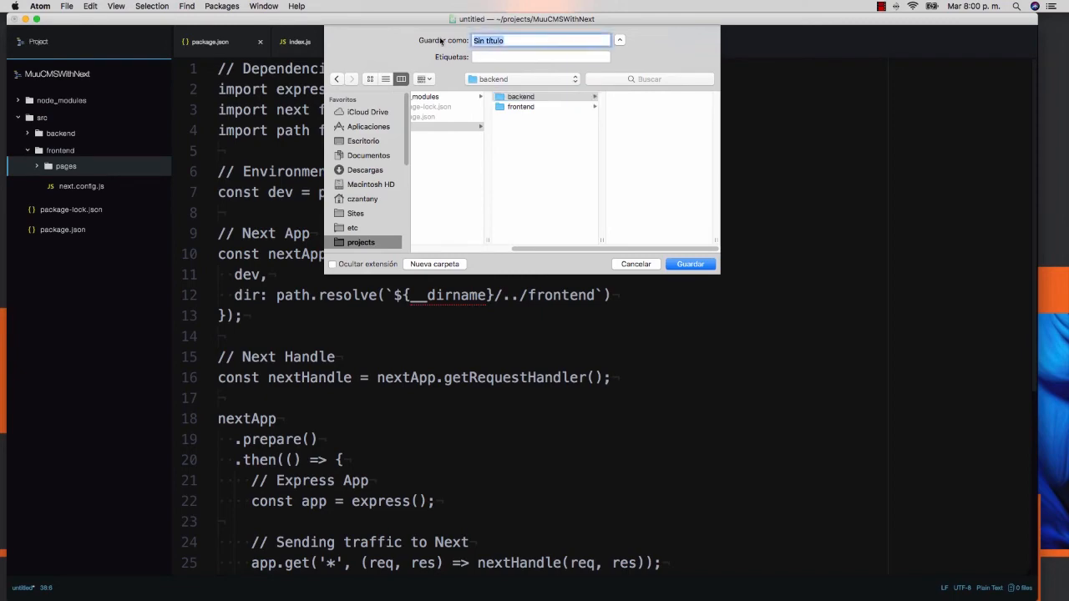
type("index.js")
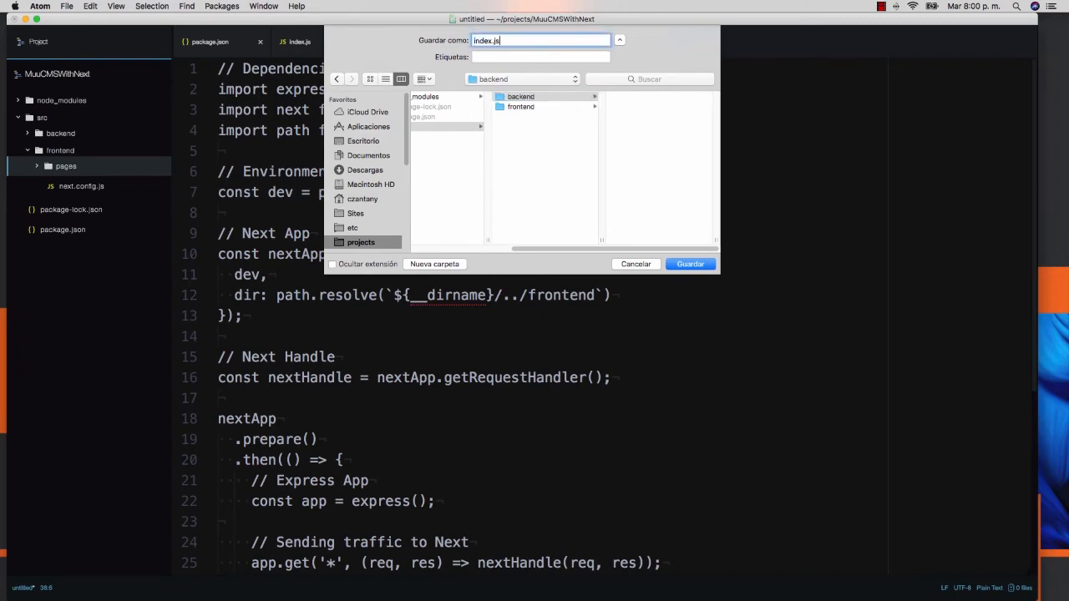
left_click(690, 263)
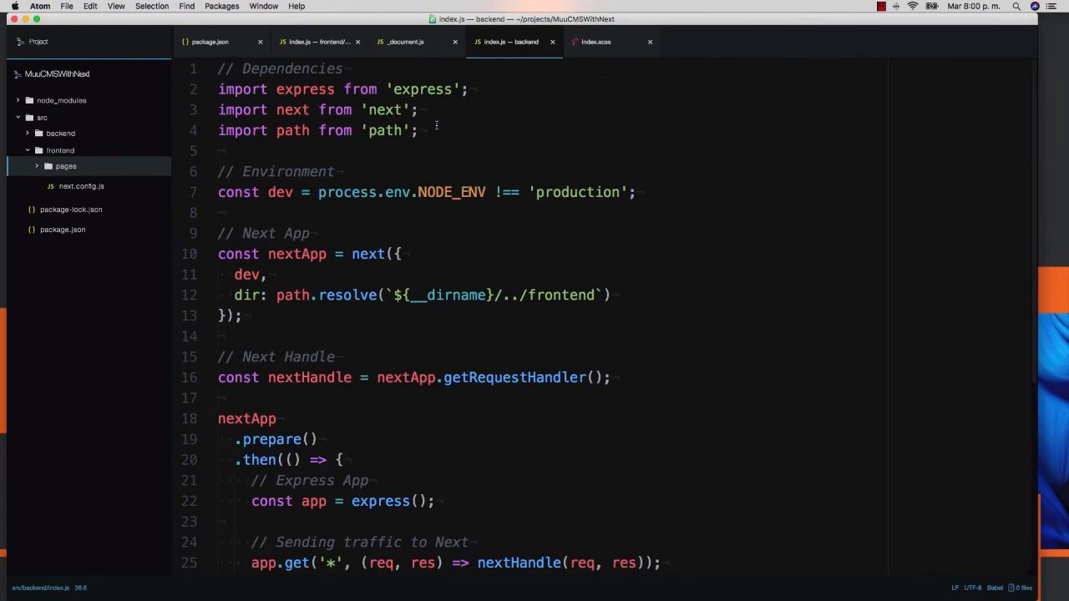
left_click(419, 130)
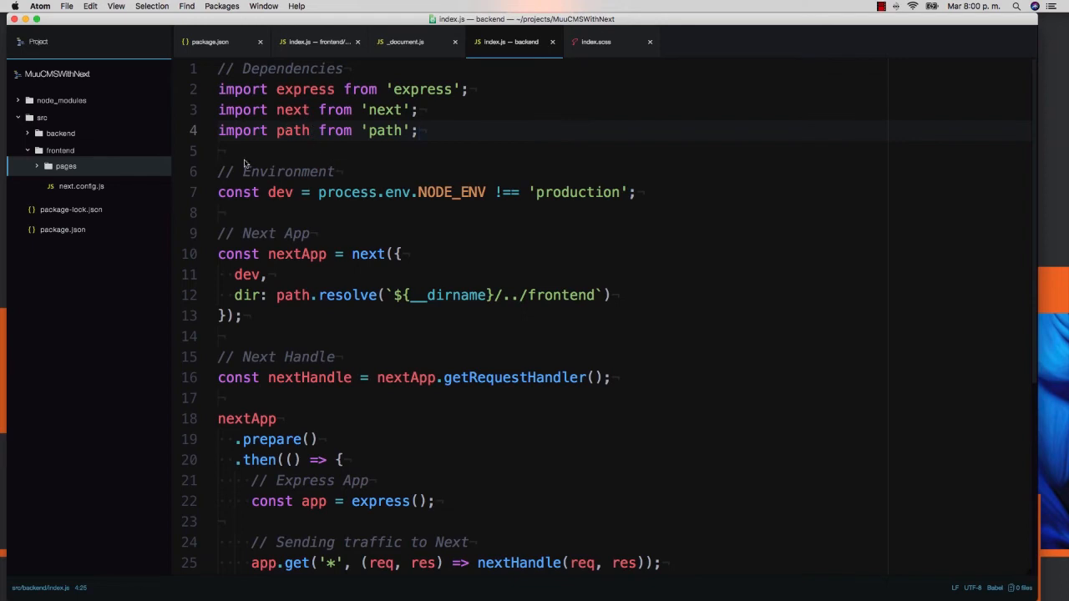
left_click(419, 130)
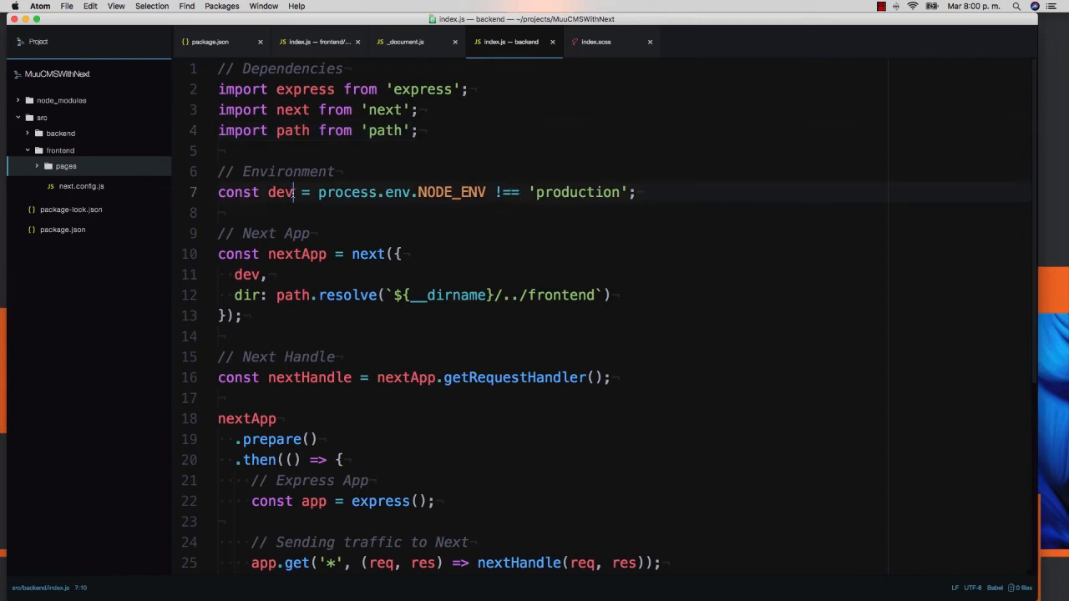
double_click(280, 192)
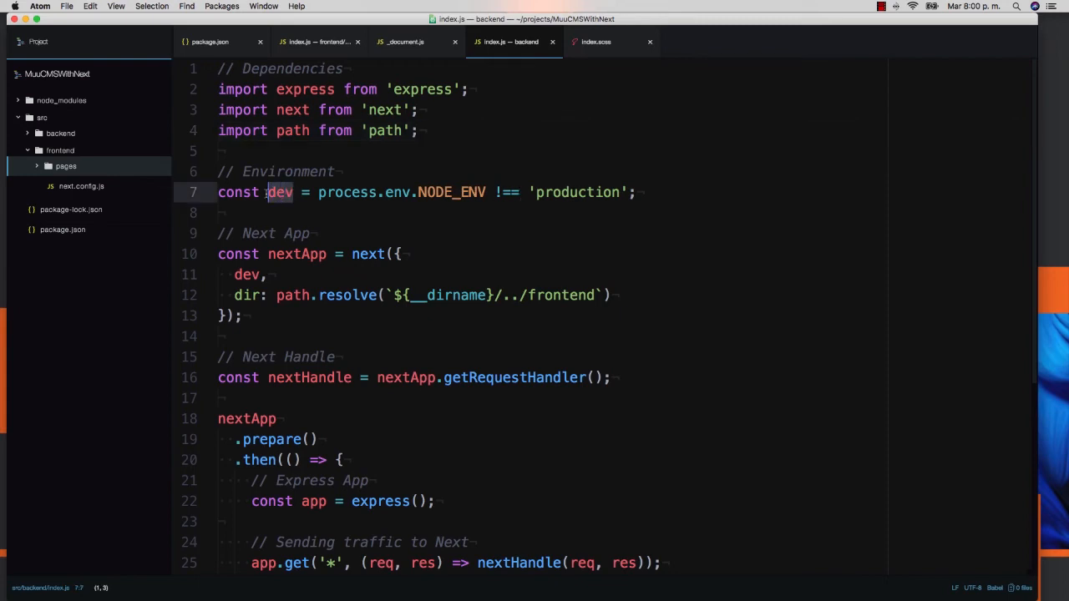
scroll("down", 3)
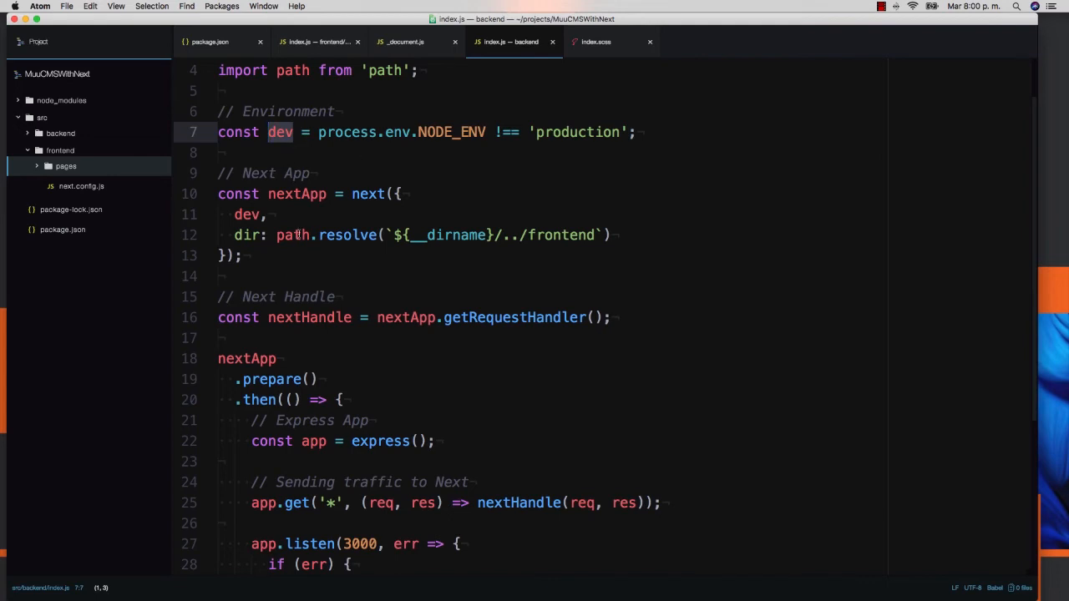
left_click(308, 234)
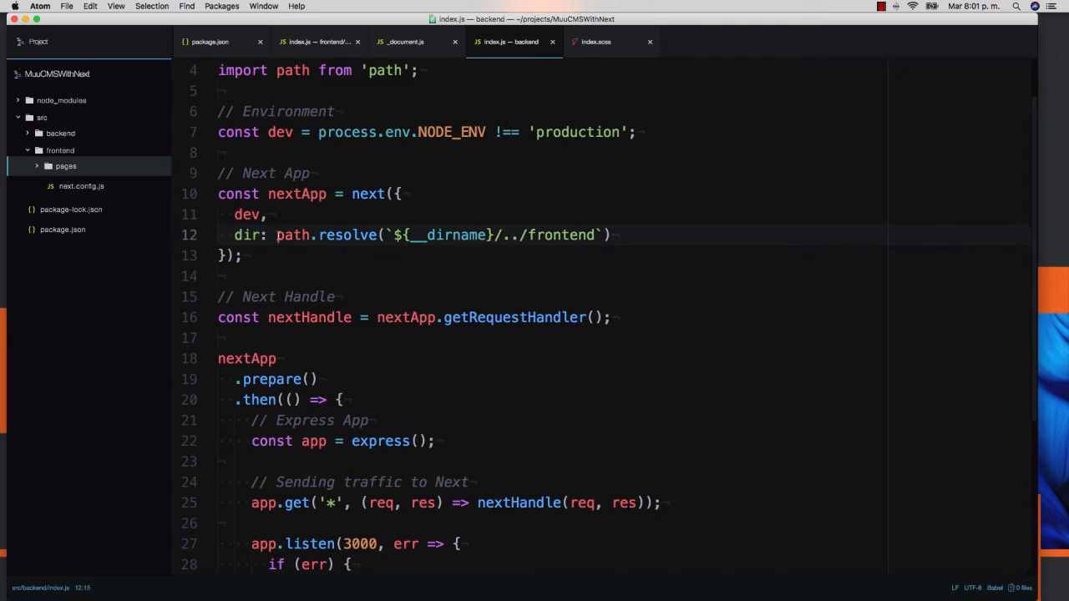
left_click(334, 234)
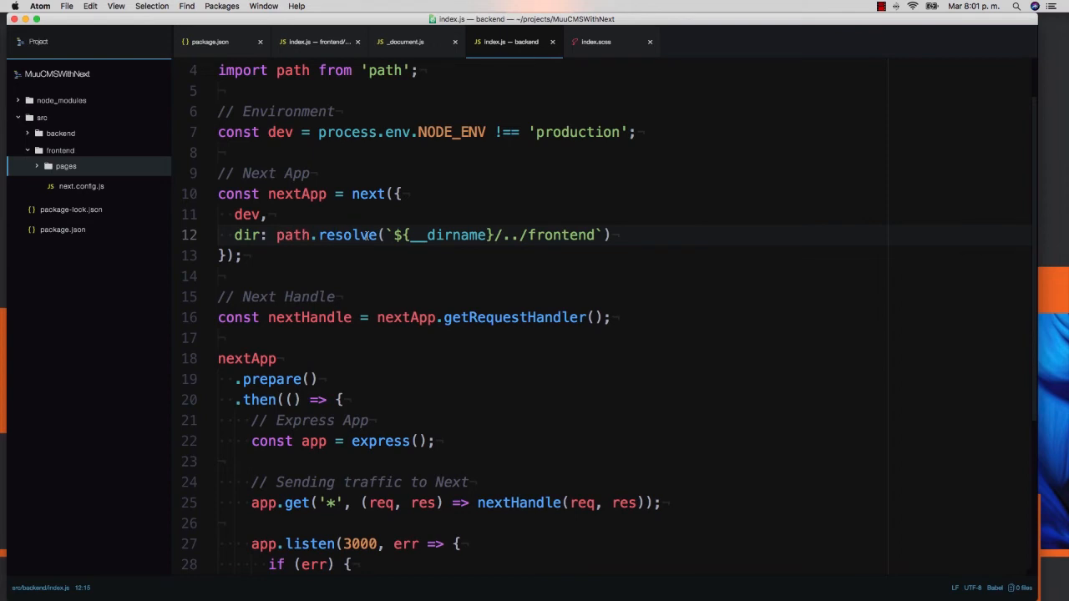
left_click(331, 234)
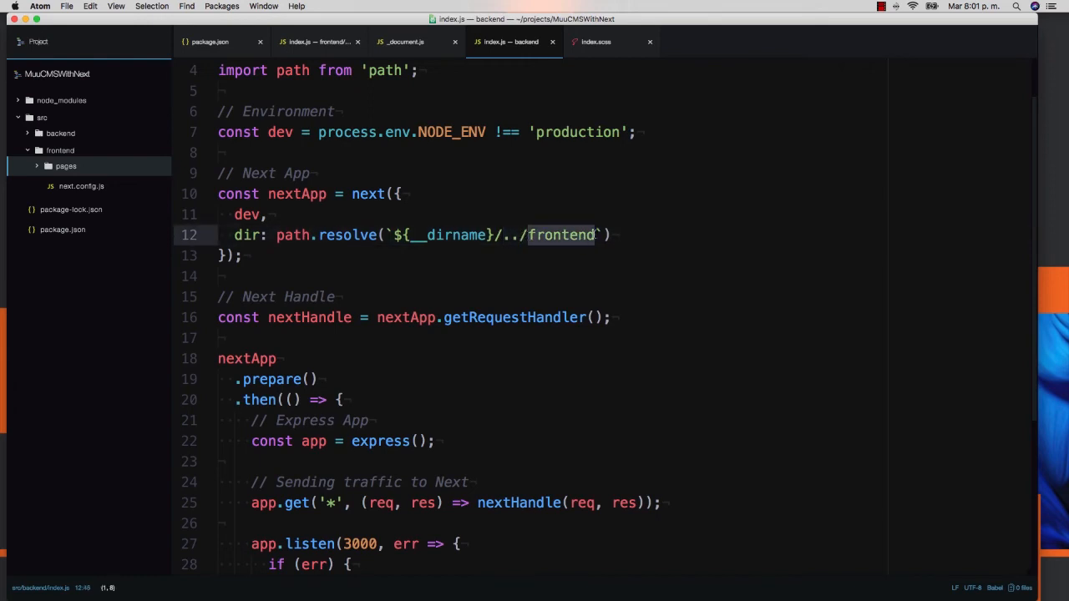
scroll("down", 3)
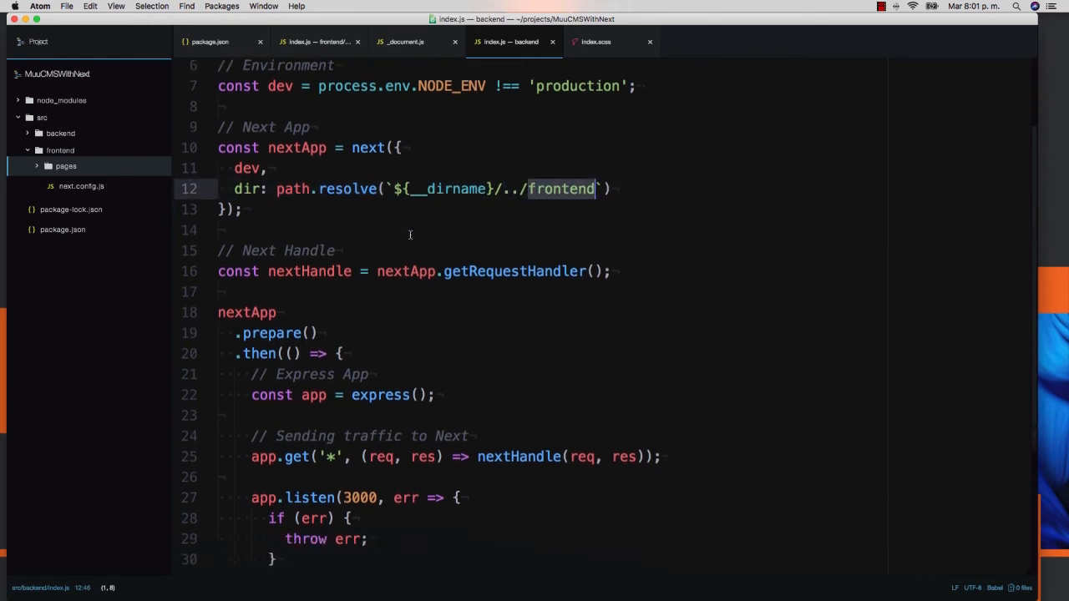
scroll("down", 3)
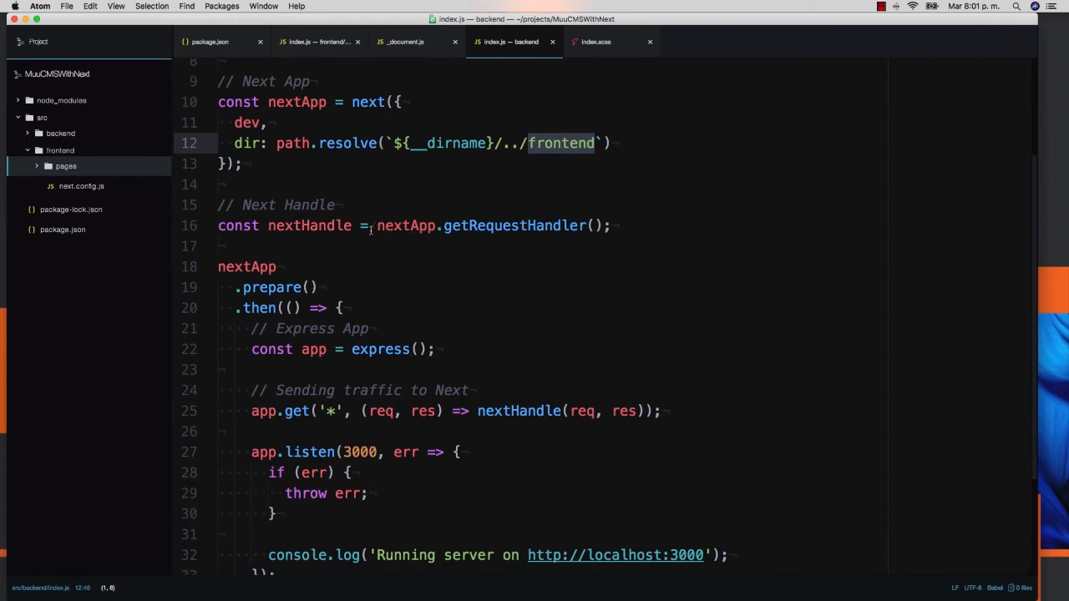
scroll("down", 3)
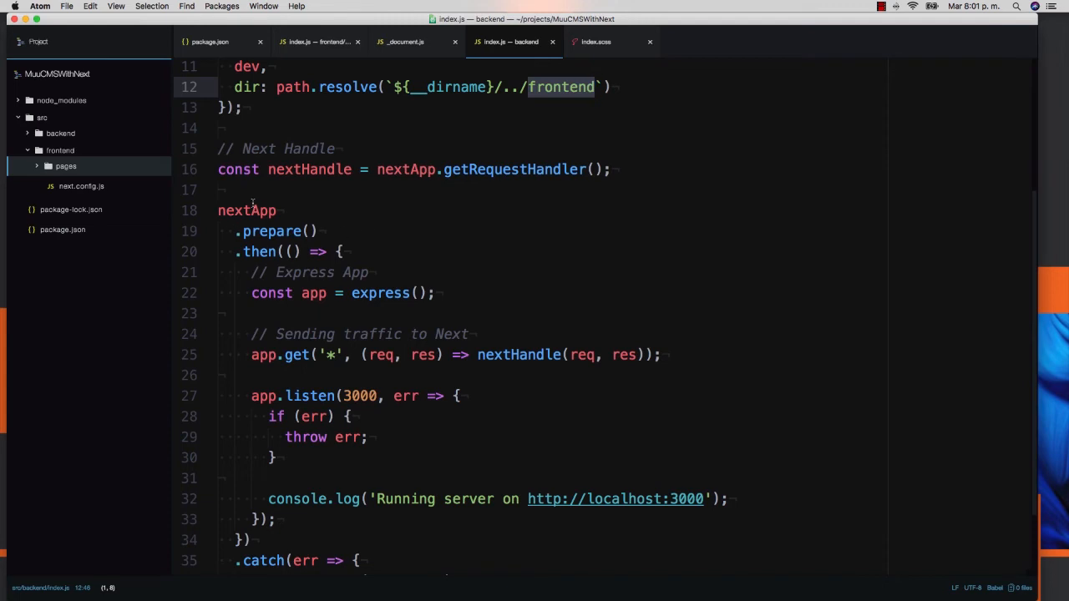
scroll("down", 3)
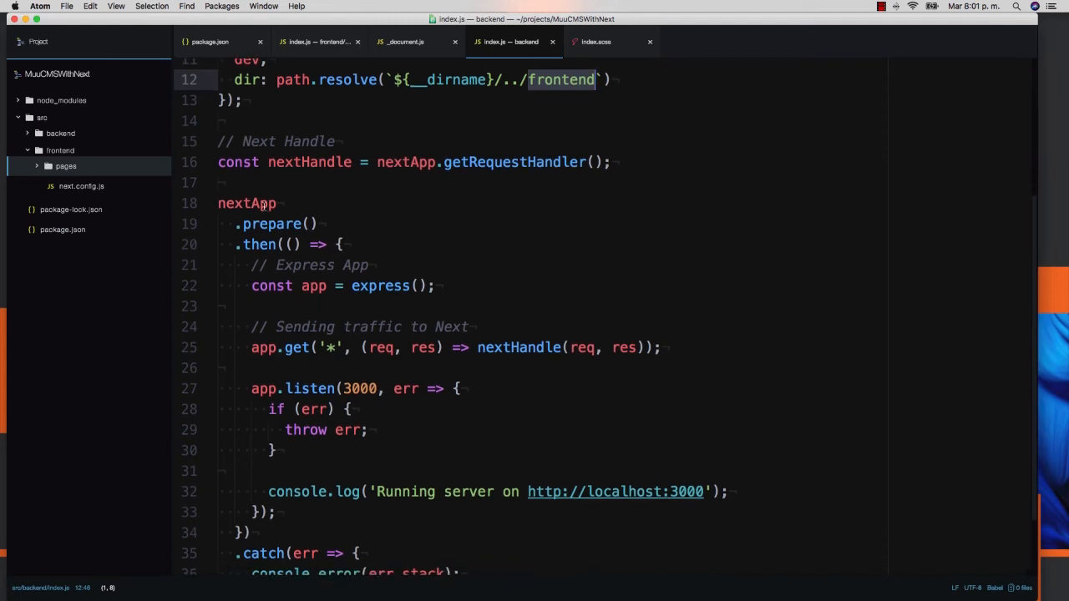
scroll("down", 3)
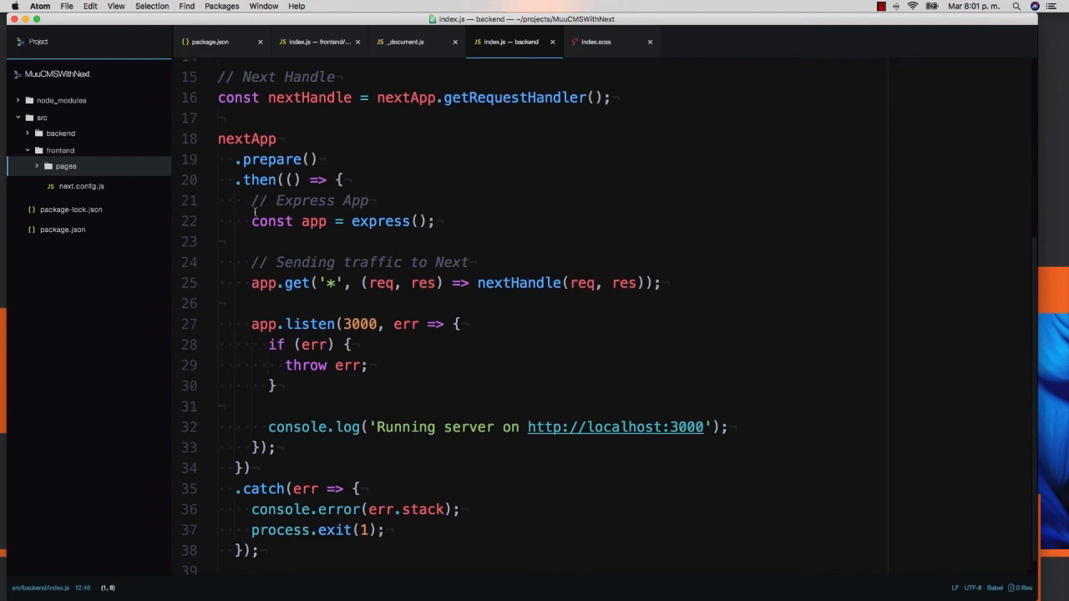
mouse_move(488, 224)
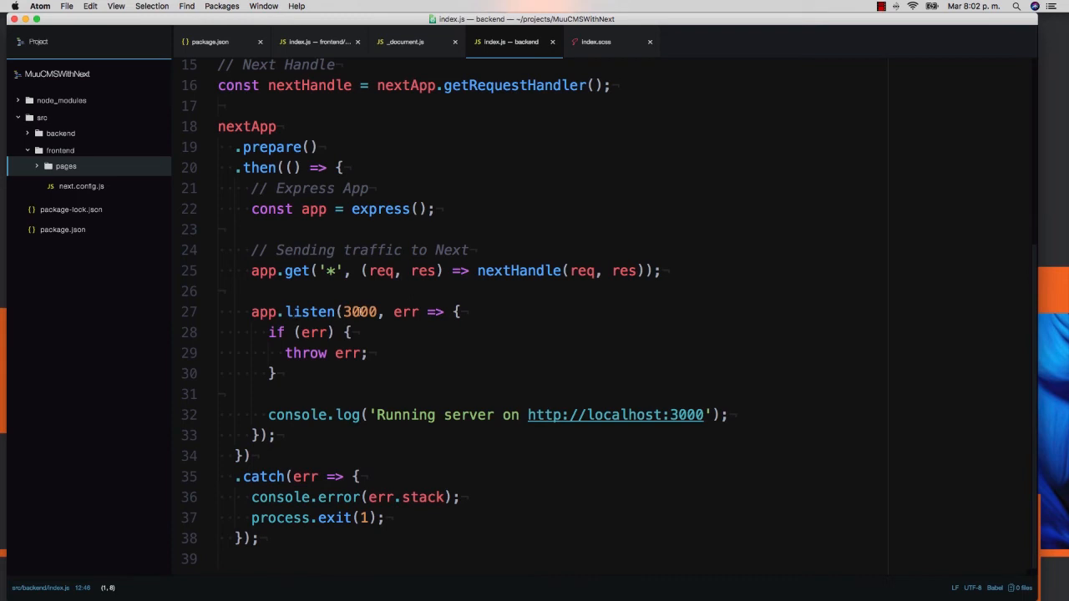
mouse_move(428, 341)
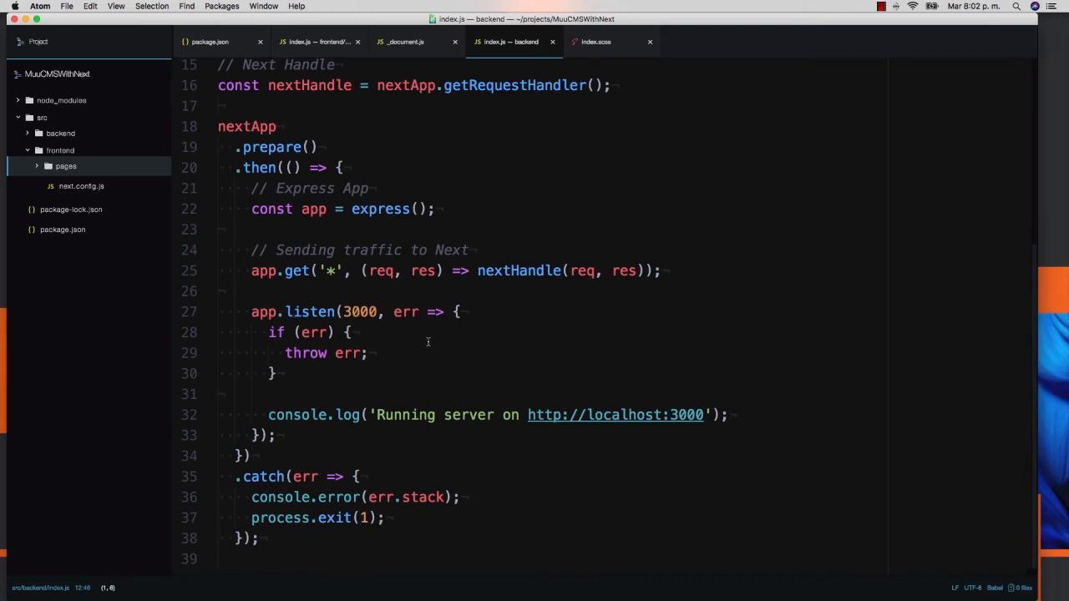
left_click(310, 332)
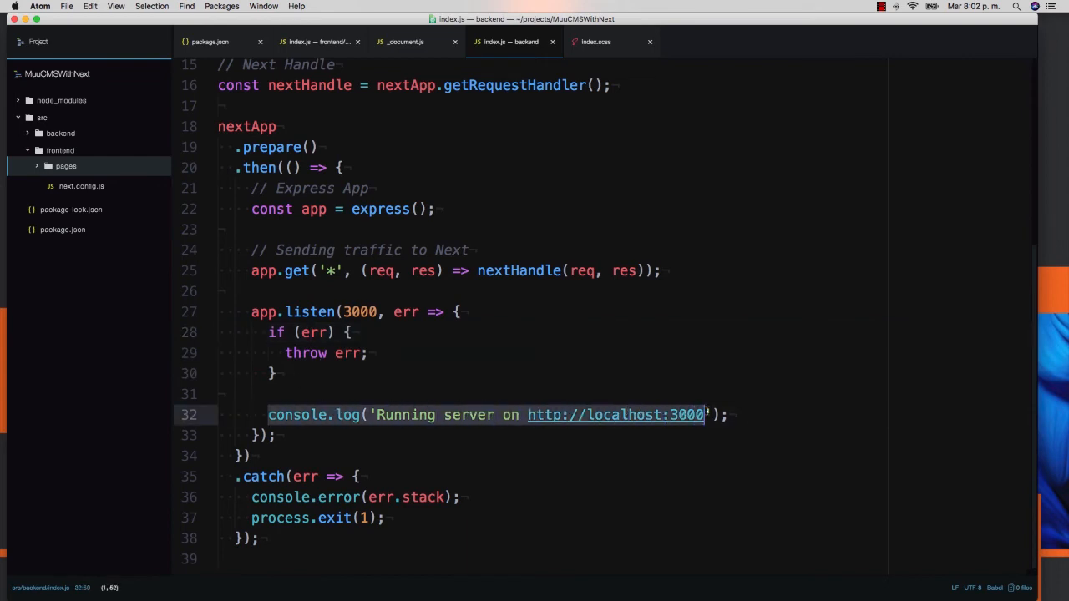
left_click(276, 375)
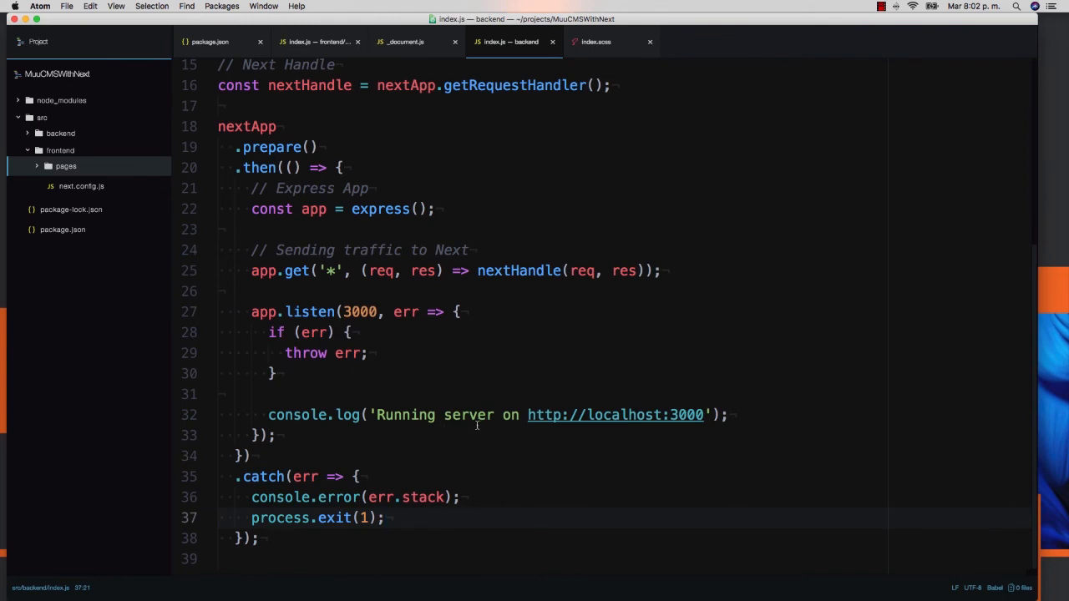
left_click(384, 518)
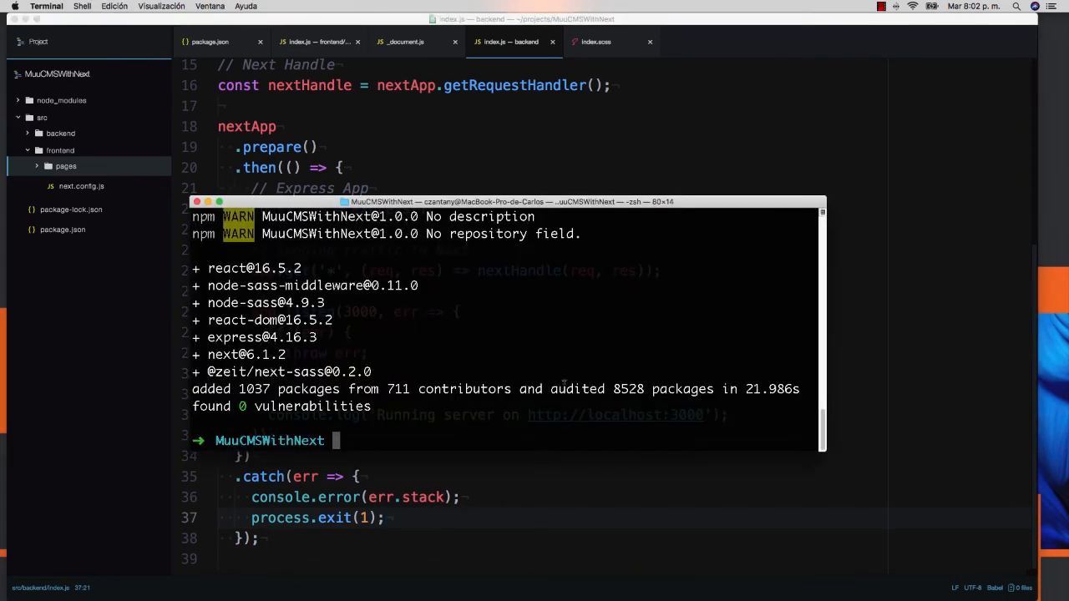
Step: Run npm run dev in Terminal to start the development server
type("npm")
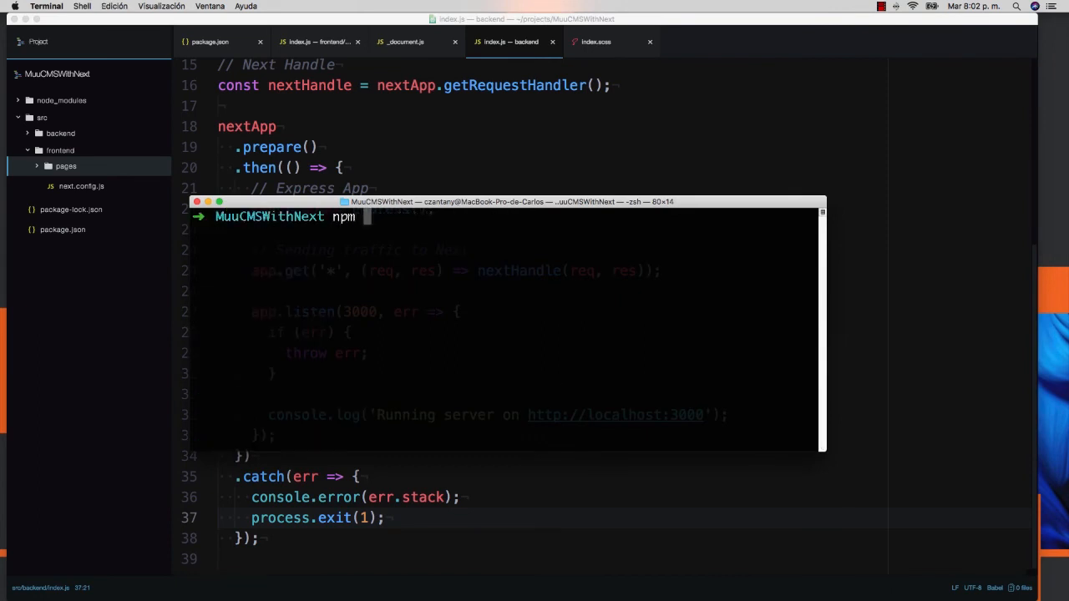
type("run dev")
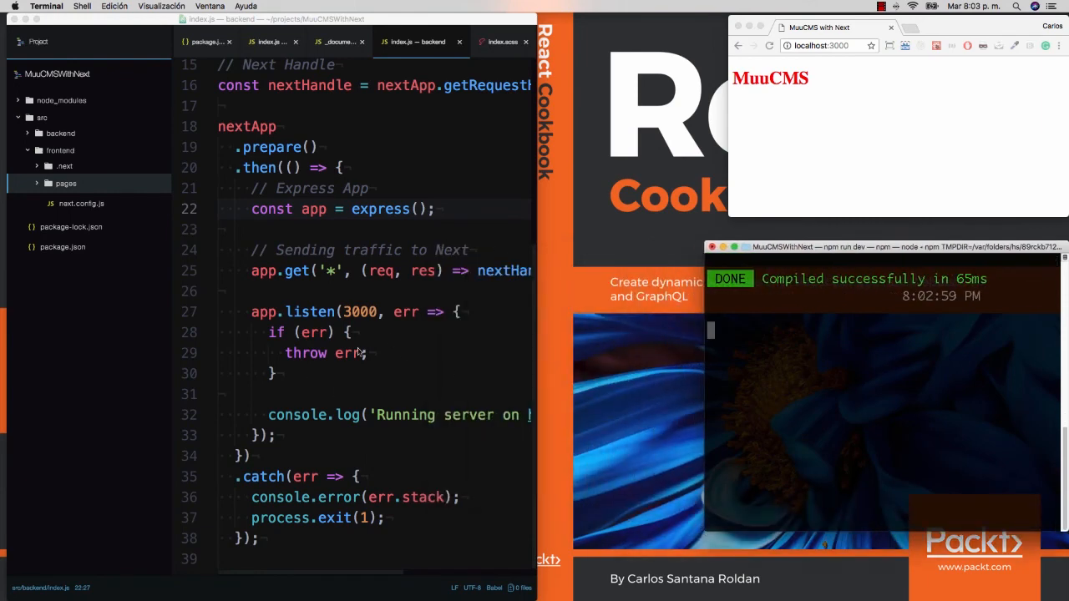
mouse_move(103, 194)
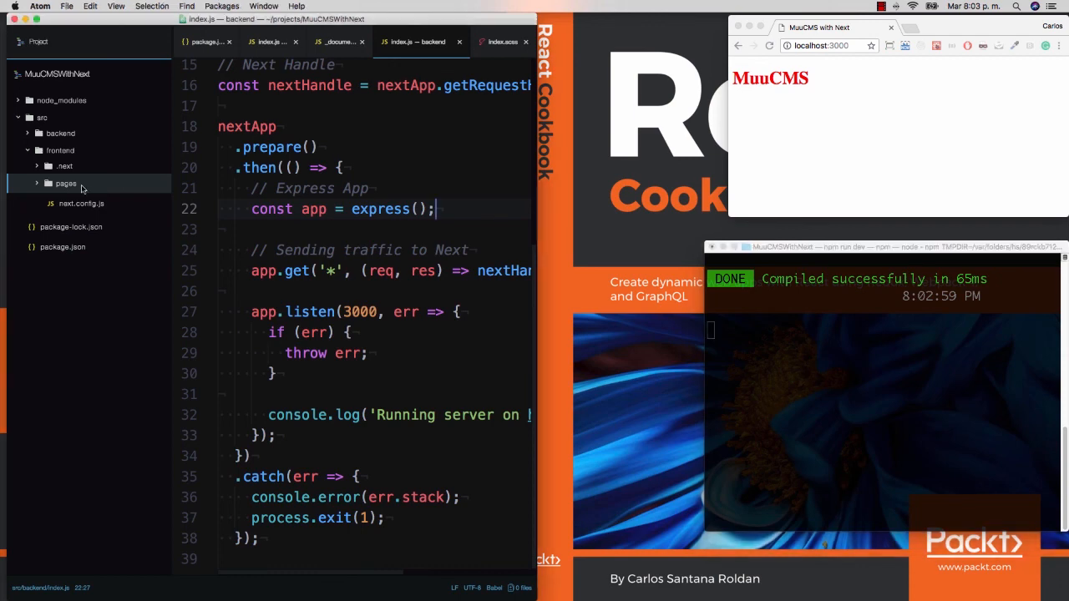
Step: Expand the frontend pages folder in Atom's tree view
left_click(82, 220)
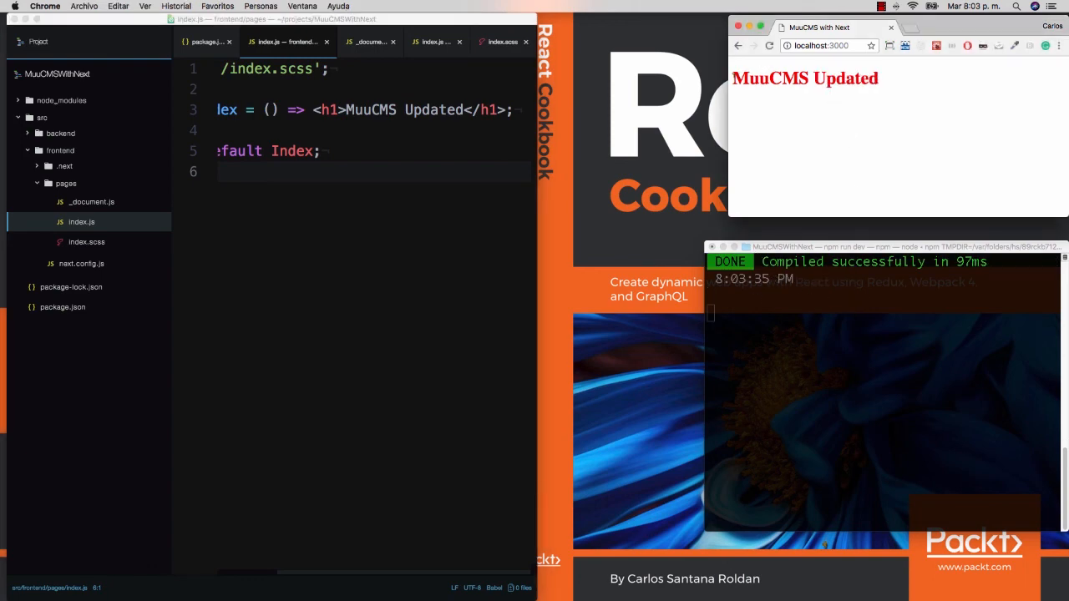
mouse_move(816, 100)
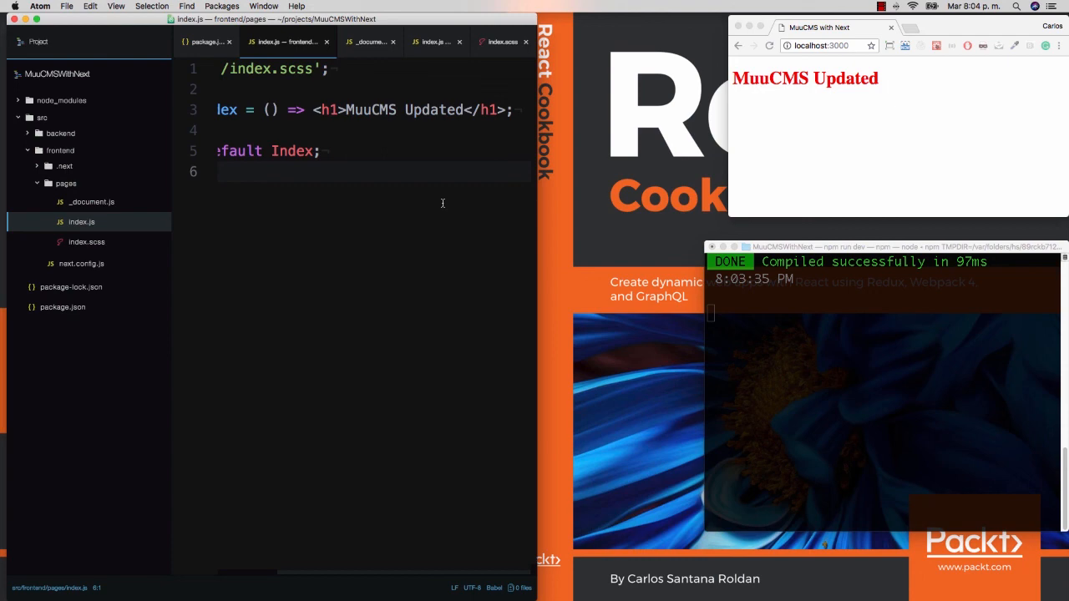
mouse_move(416, 196)
type("codejobs")
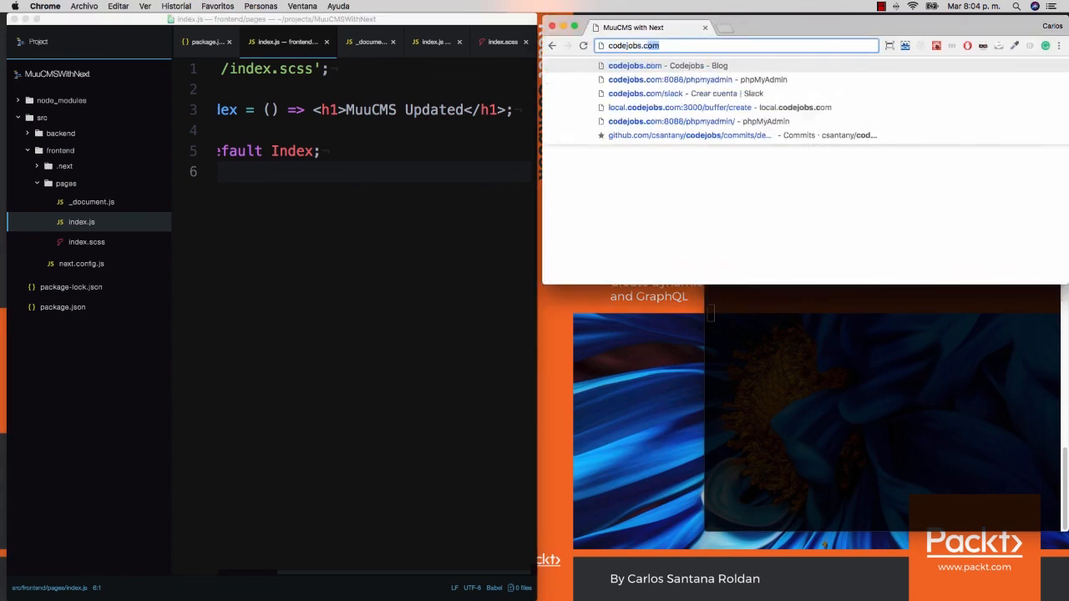
Step: Navigate Chrome to codejobs.com/slack via the address-bar suggestion
type(".")
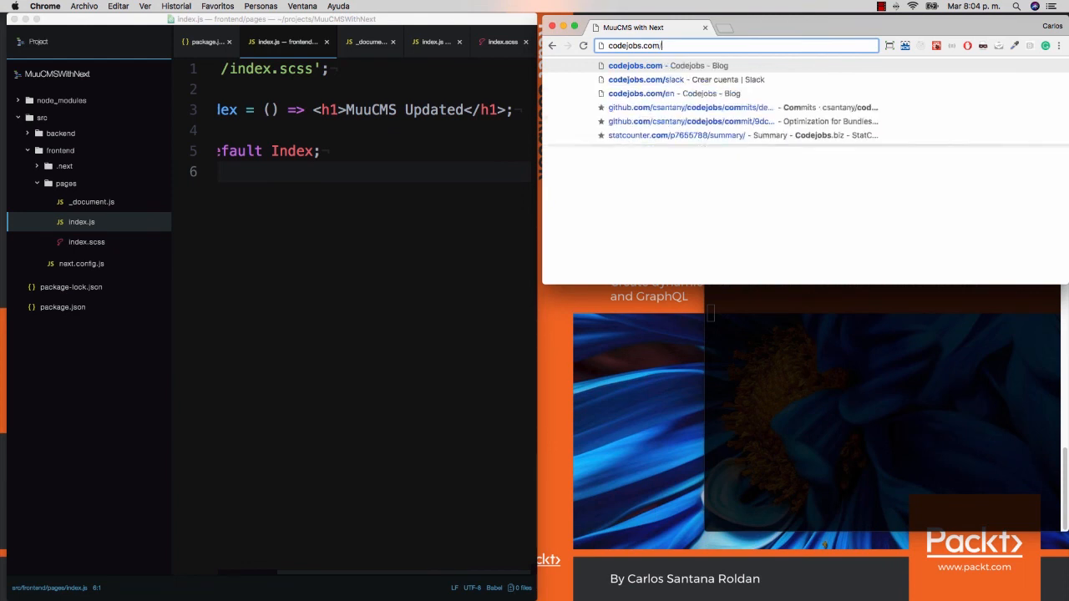
left_click(645, 81)
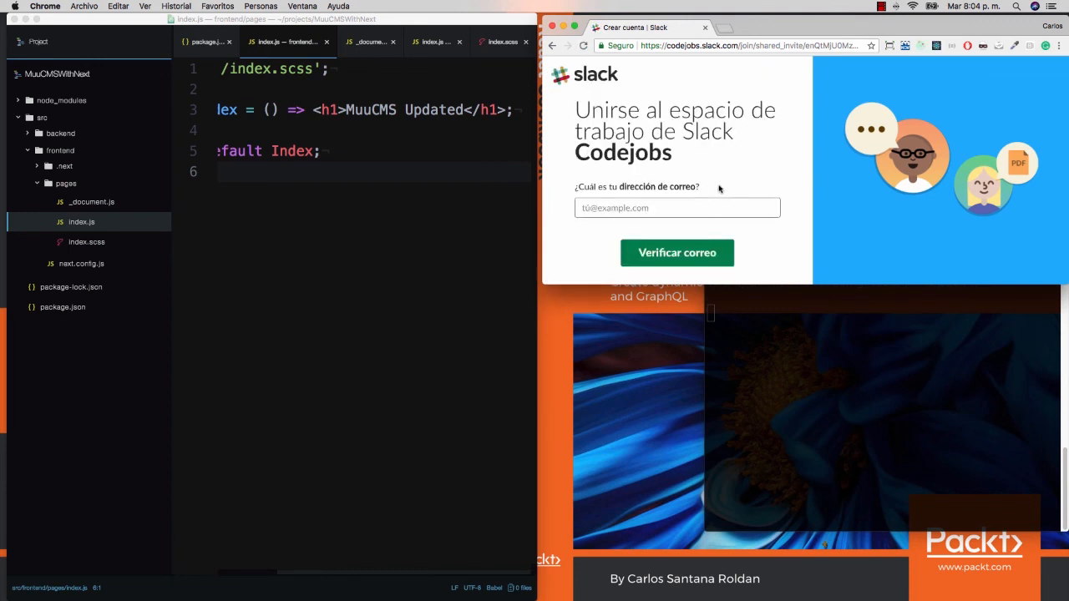
mouse_move(481, 191)
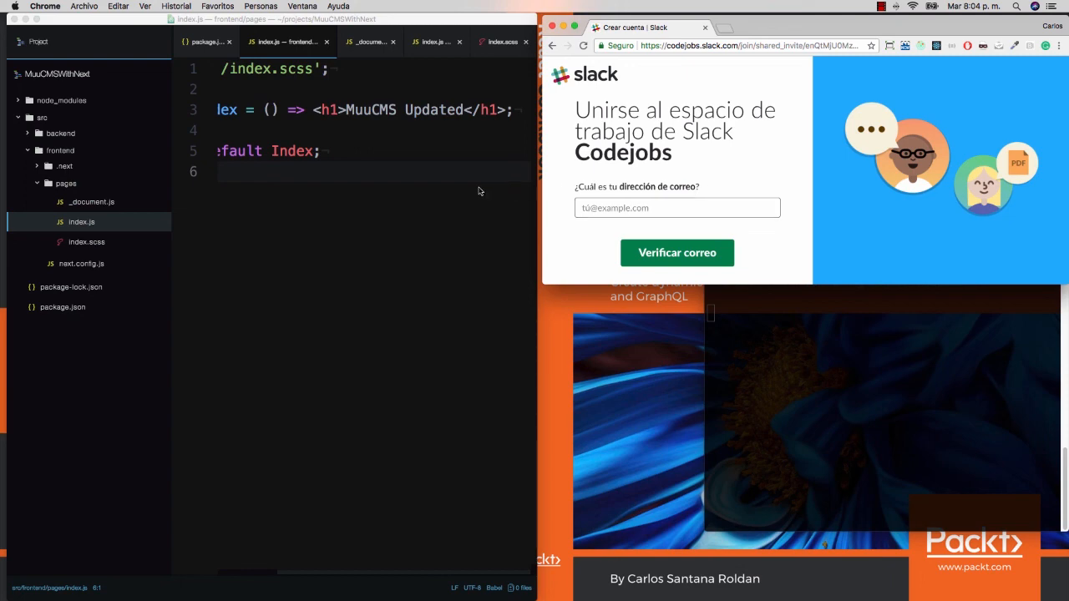
mouse_move(454, 193)
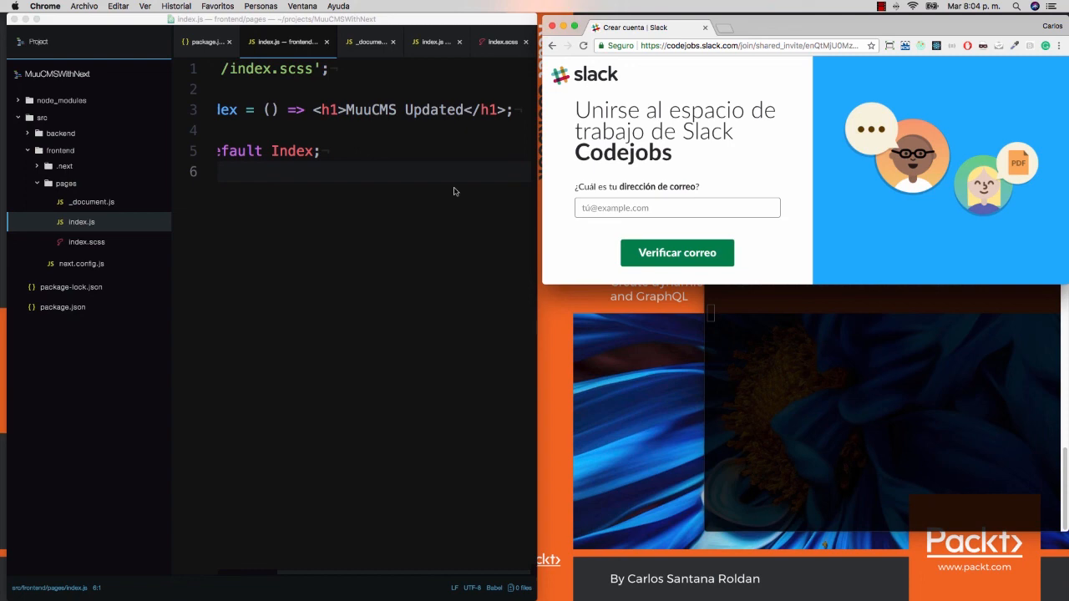
mouse_move(454, 187)
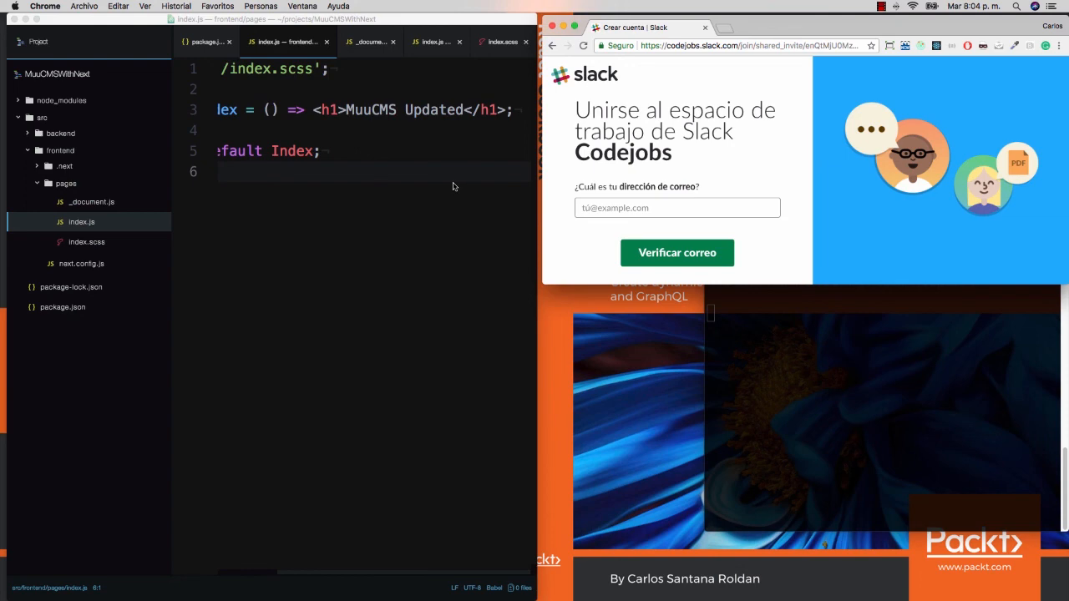